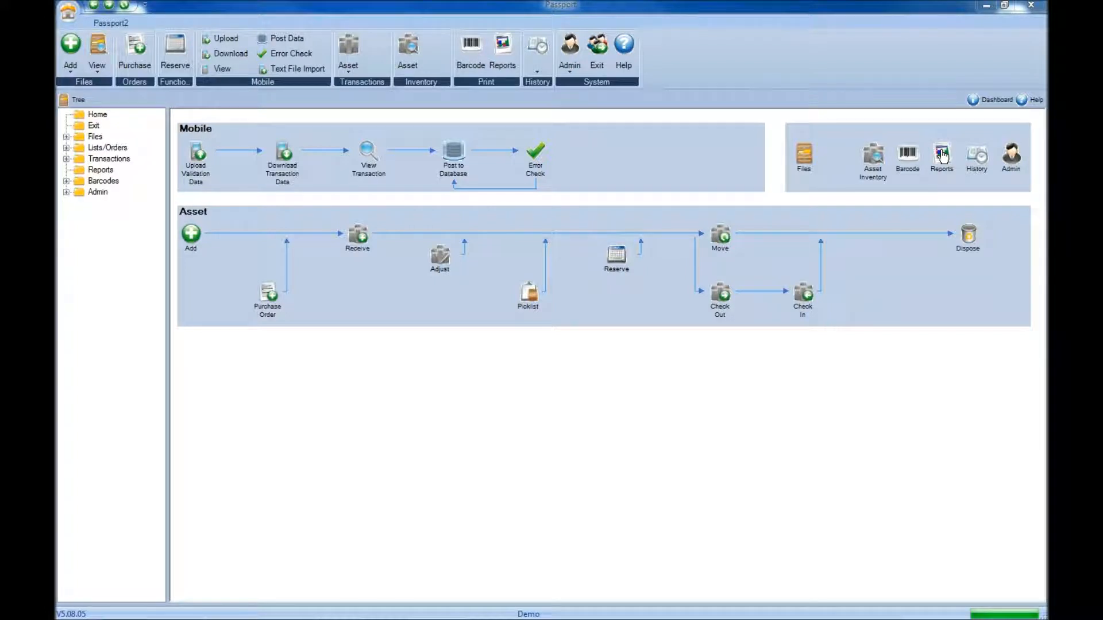
Go to Reports and choose Asset Receive History as the report category
left_click(941, 155)
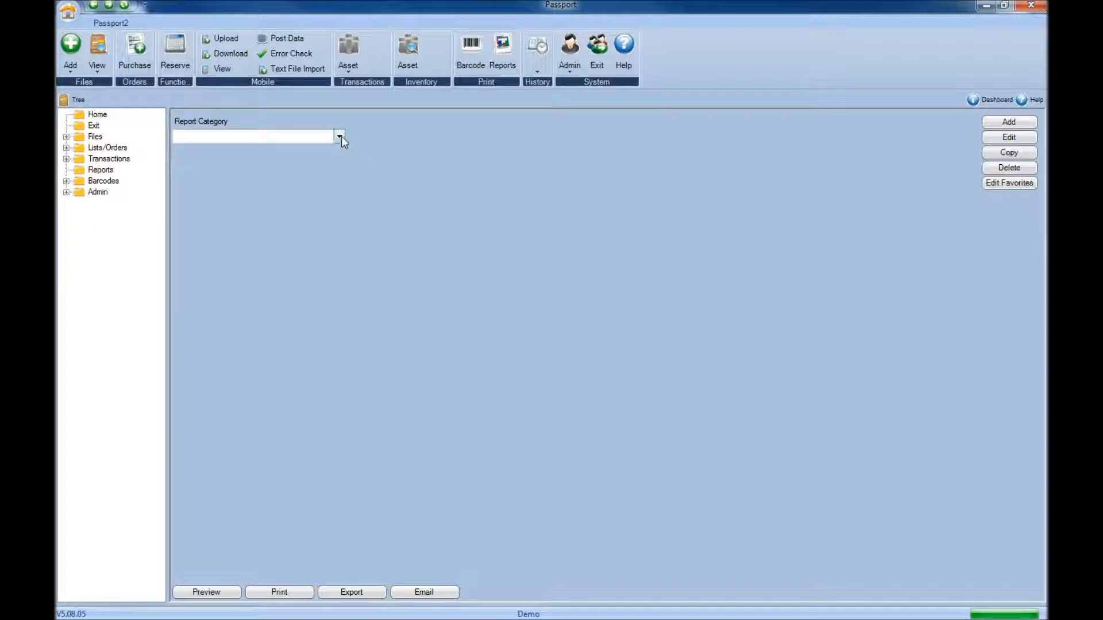
left_click(340, 135)
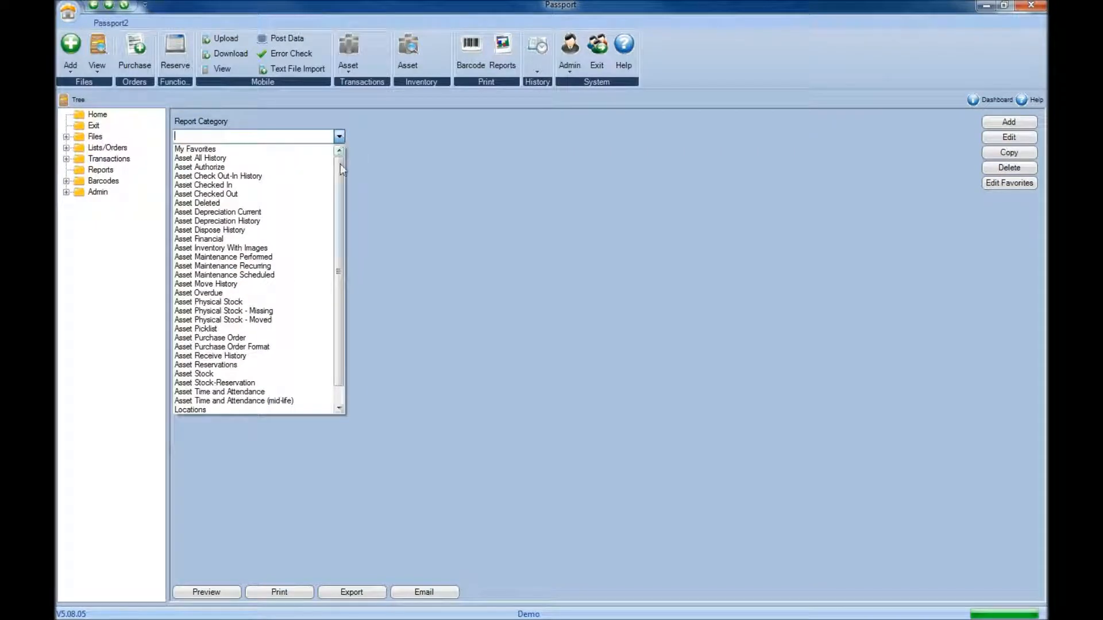
scroll("down", 3)
type("Asset Receive History")
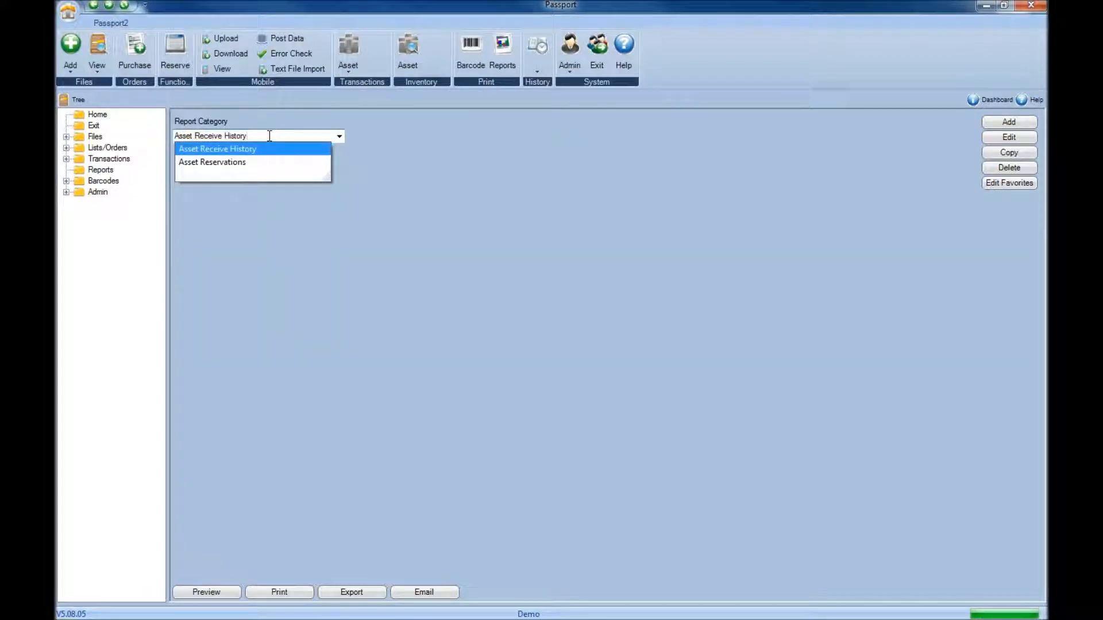
left_click(217, 148)
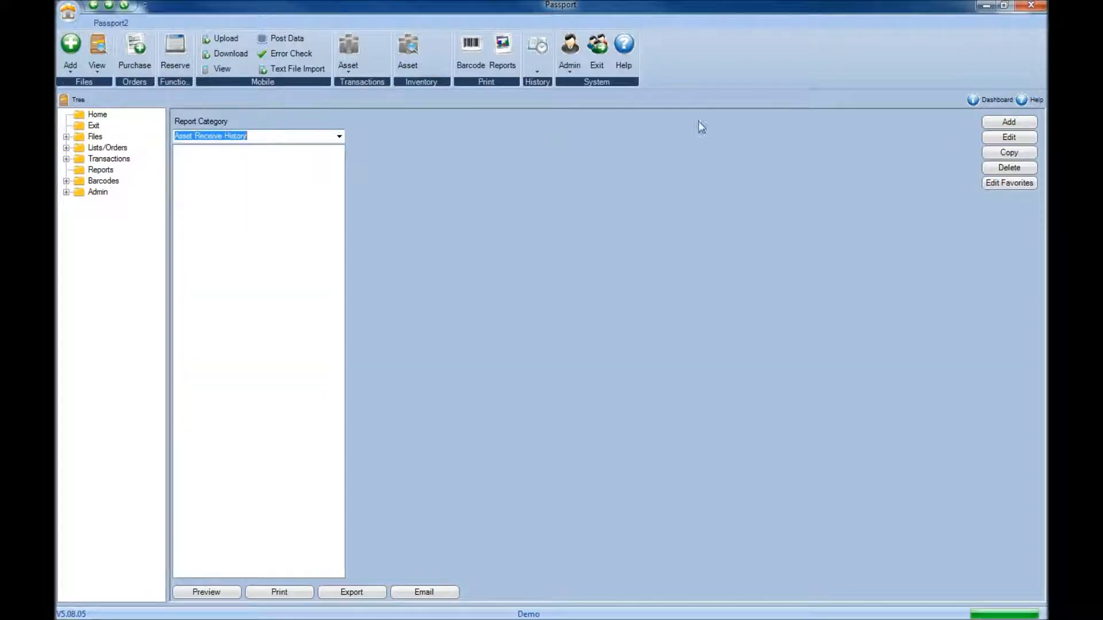
Add a new report named 'Asset Receive History Report' and continue to field selection
left_click(1009, 121)
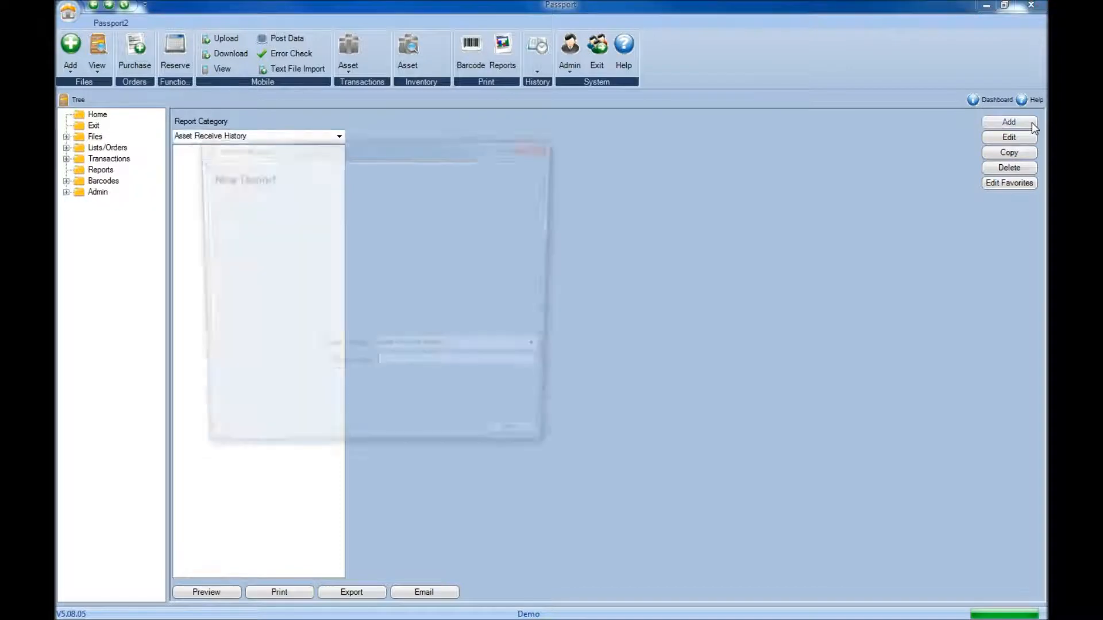
left_click(1009, 122)
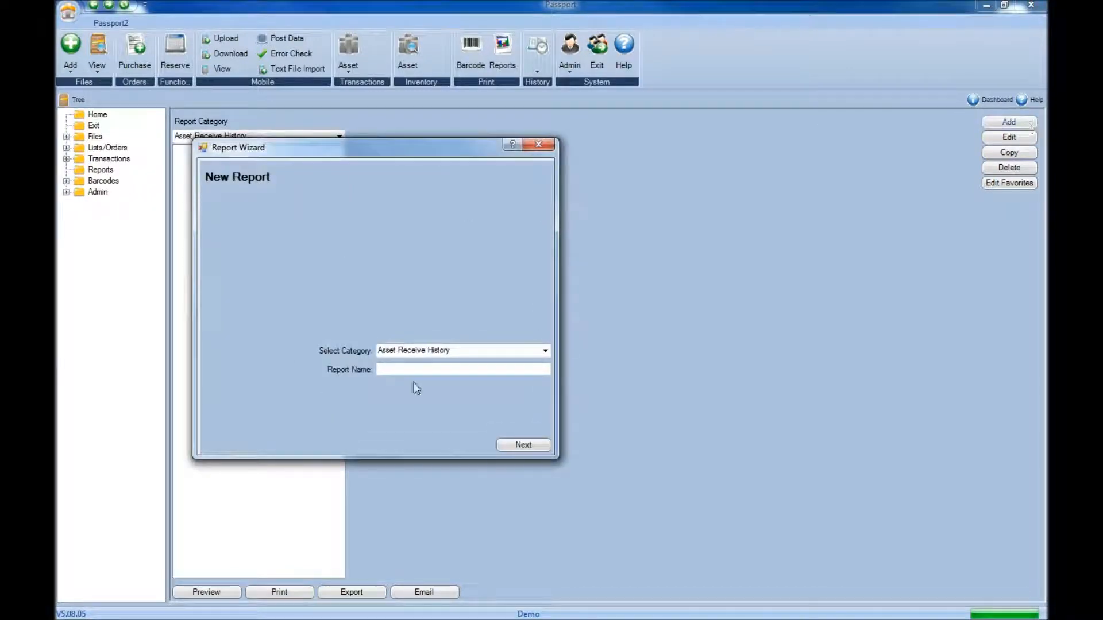
type("Asset Receive History Report")
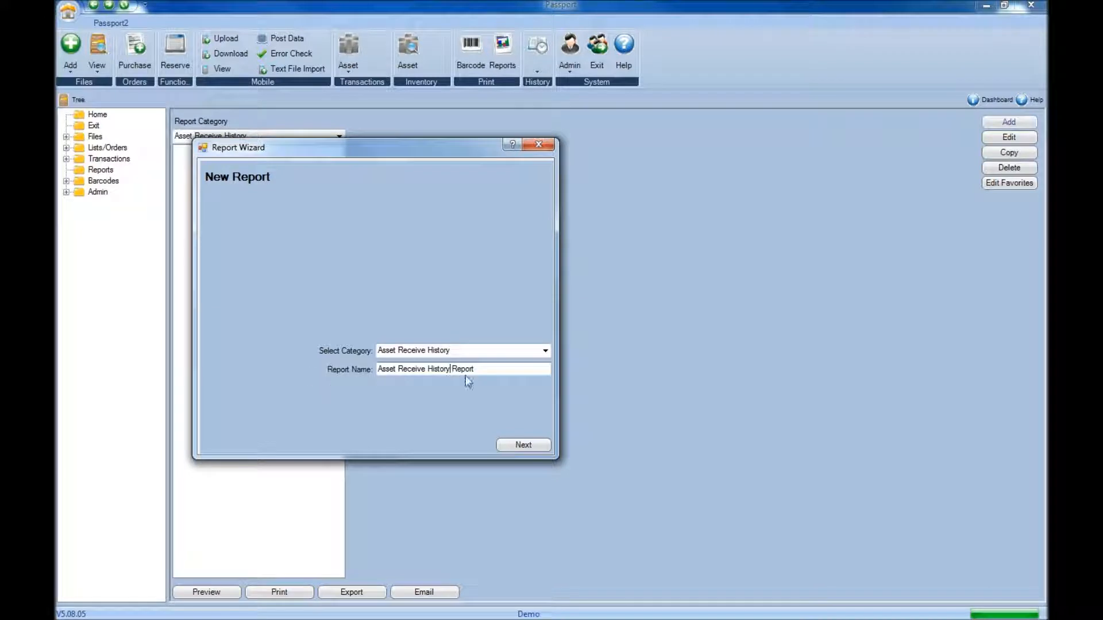
left_click(523, 445)
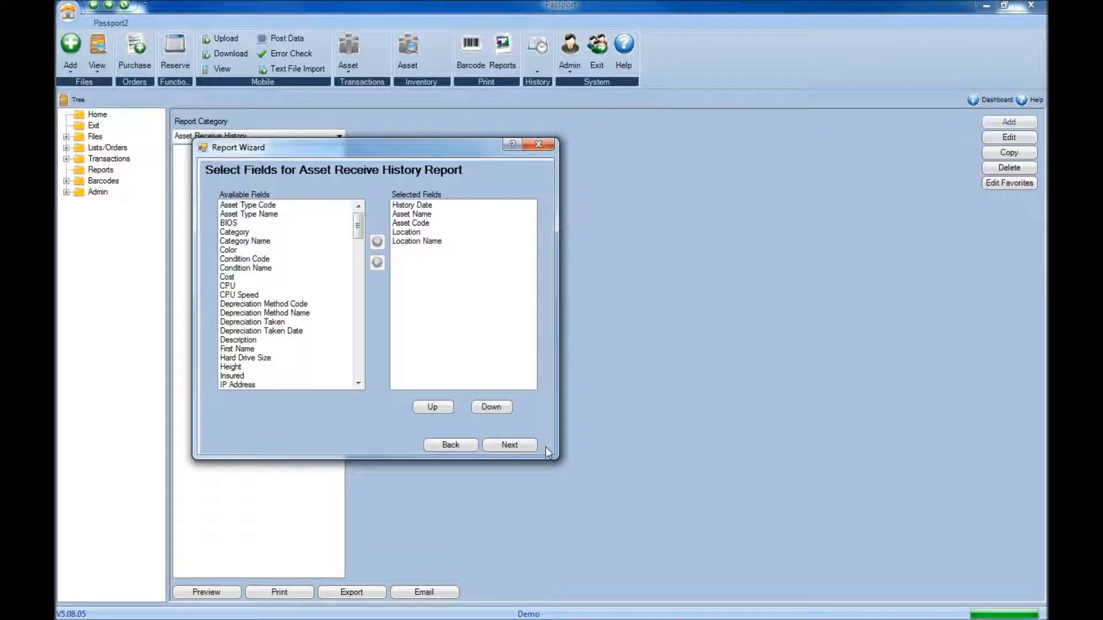
Remove Location from the selected fields and add Cost and Username
left_click(412, 204)
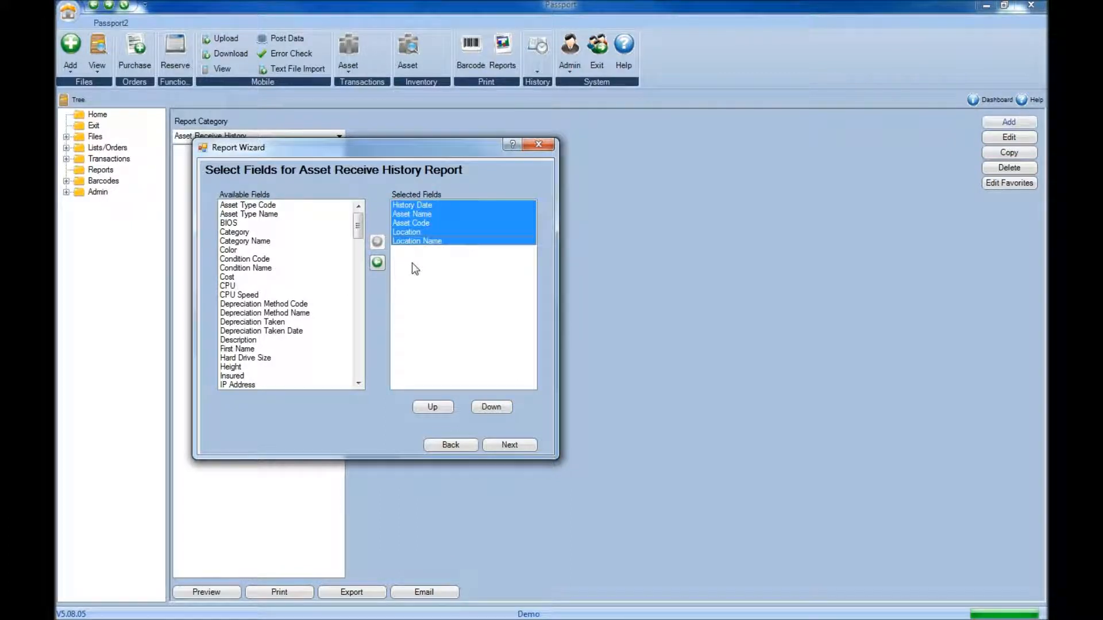
left_click(412, 204)
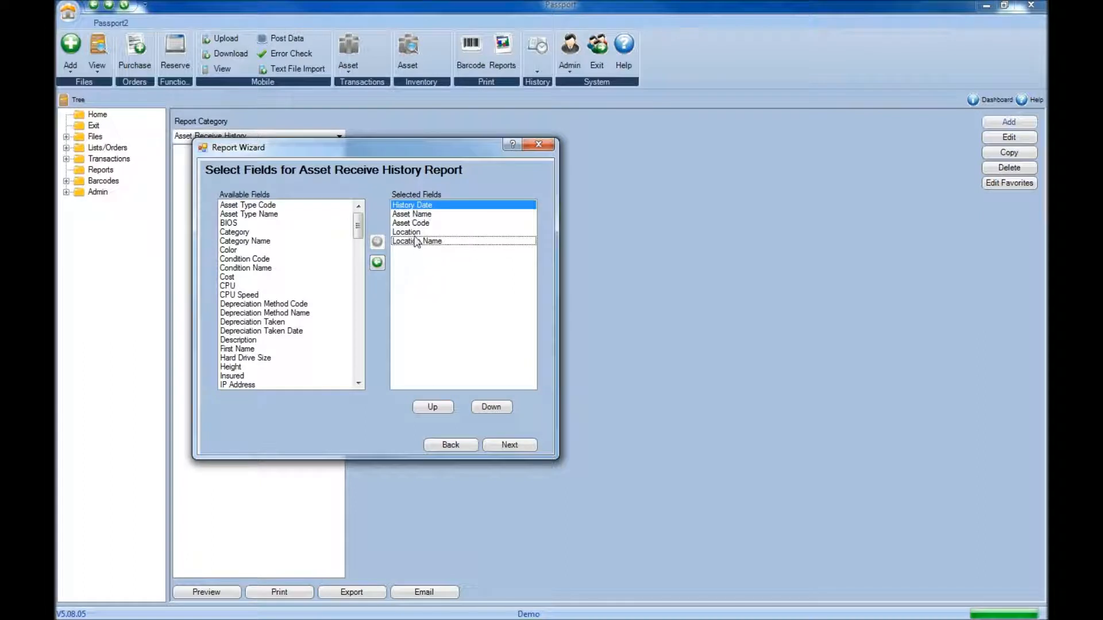
left_click(406, 231)
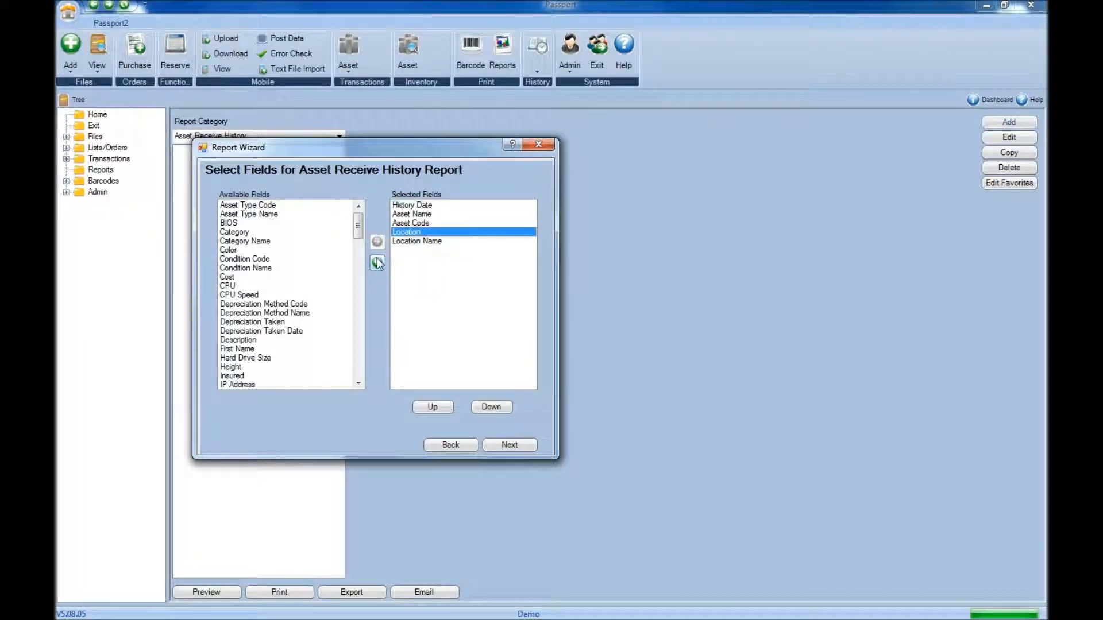
left_click(377, 262)
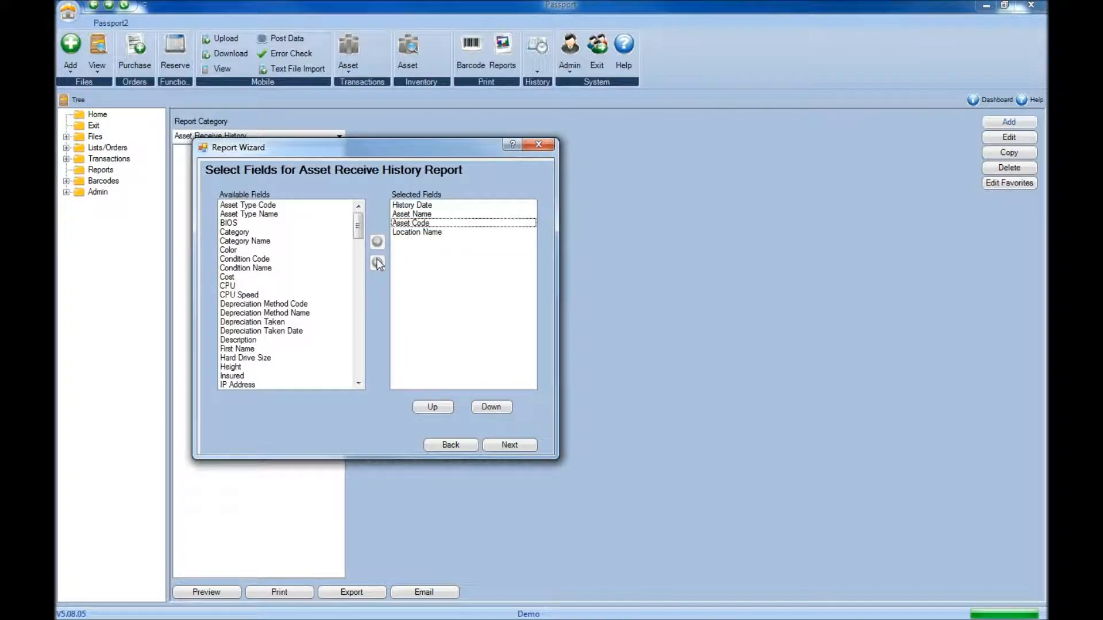
mouse_move(293, 273)
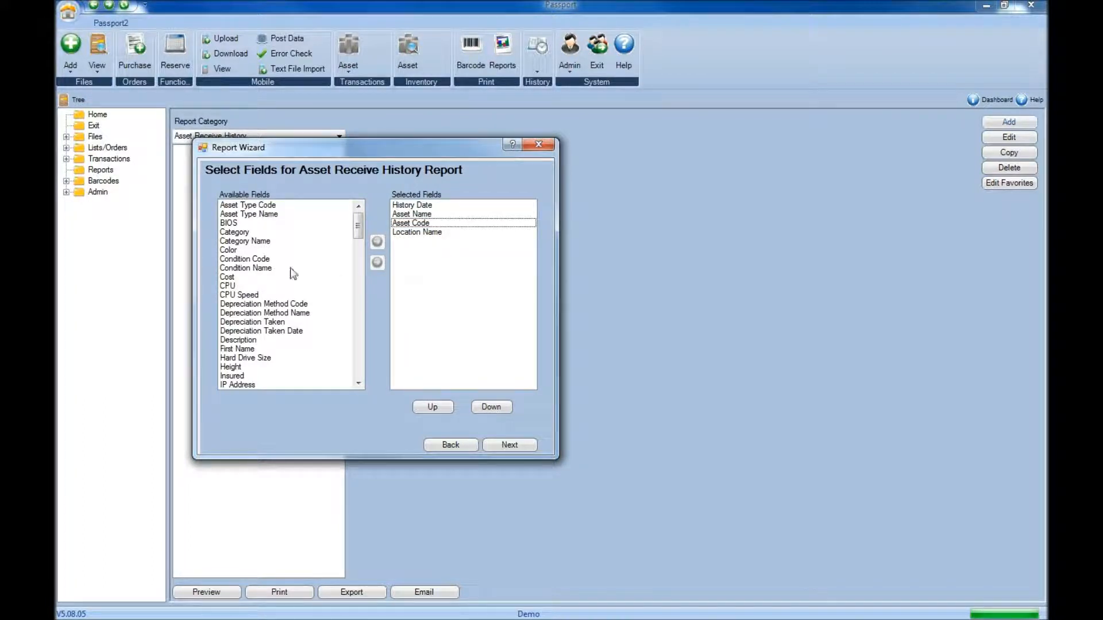
left_click(227, 277)
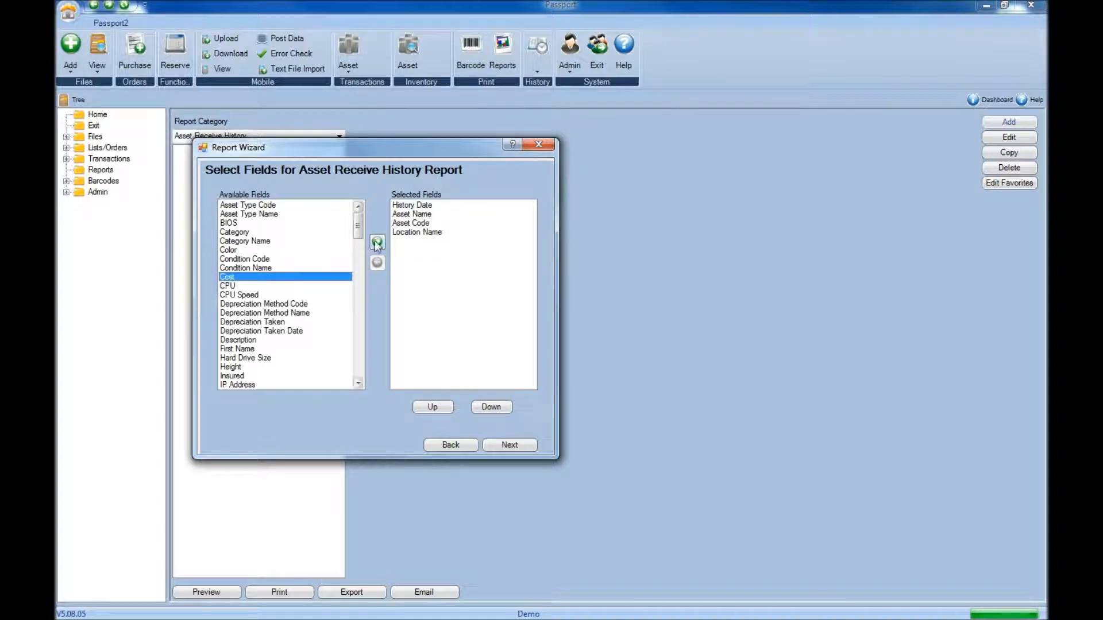
left_click(377, 242)
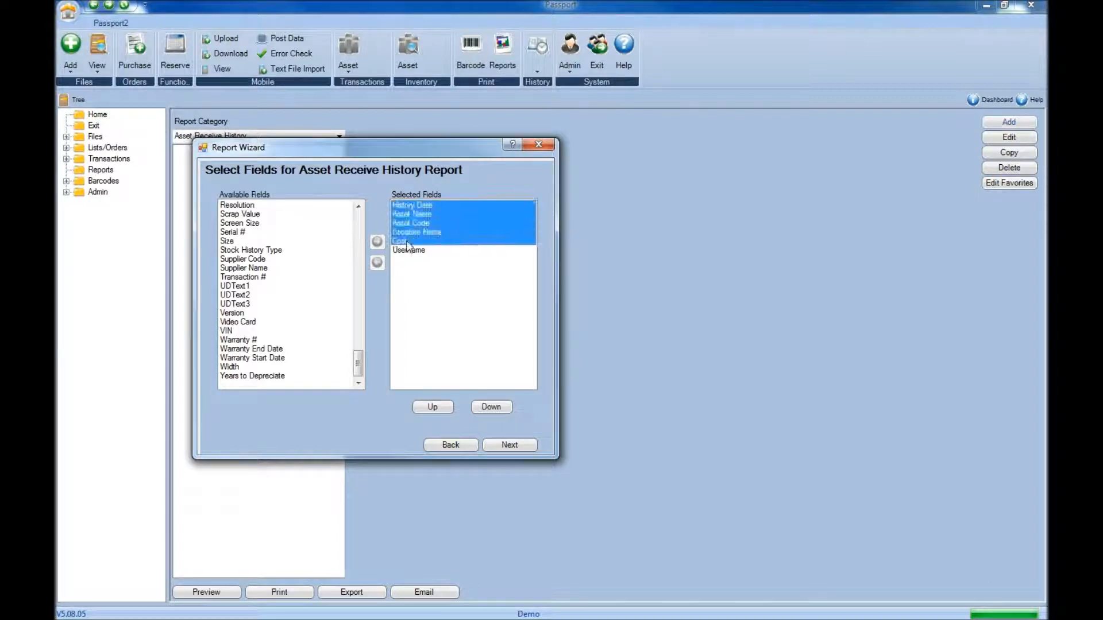
Move Location Name up to the top of the selected field order
left_click(409, 249)
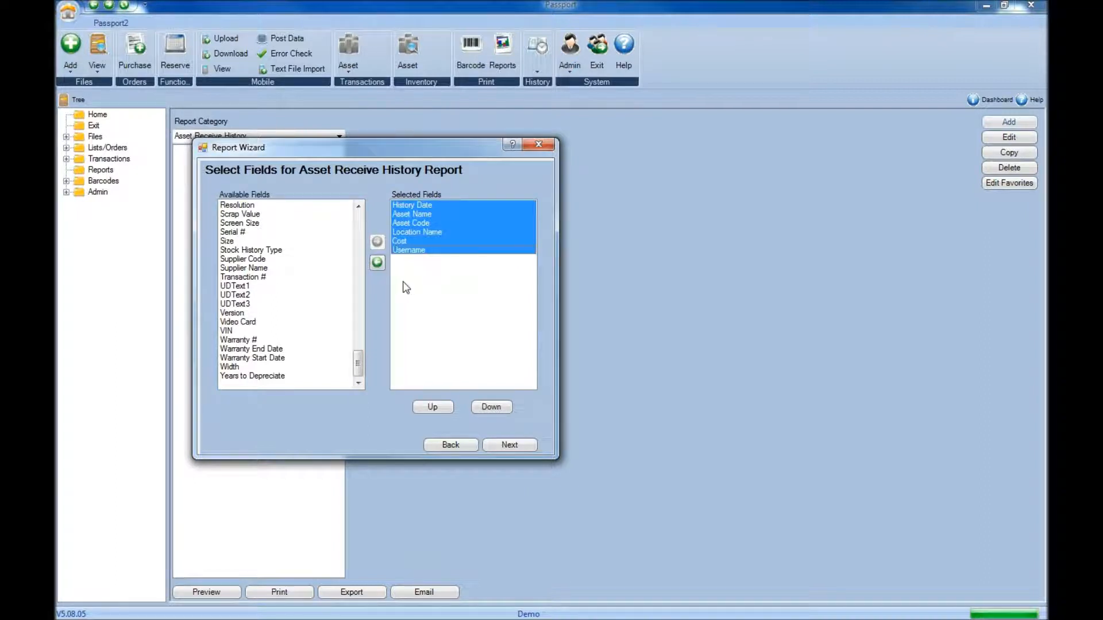
left_click(416, 231)
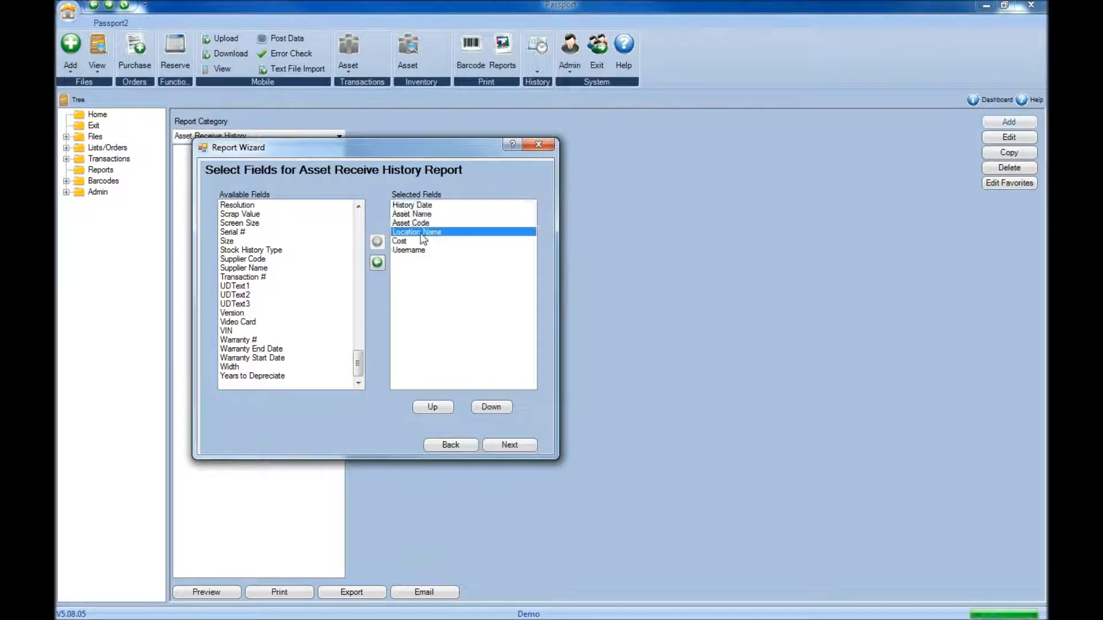
left_click(409, 250)
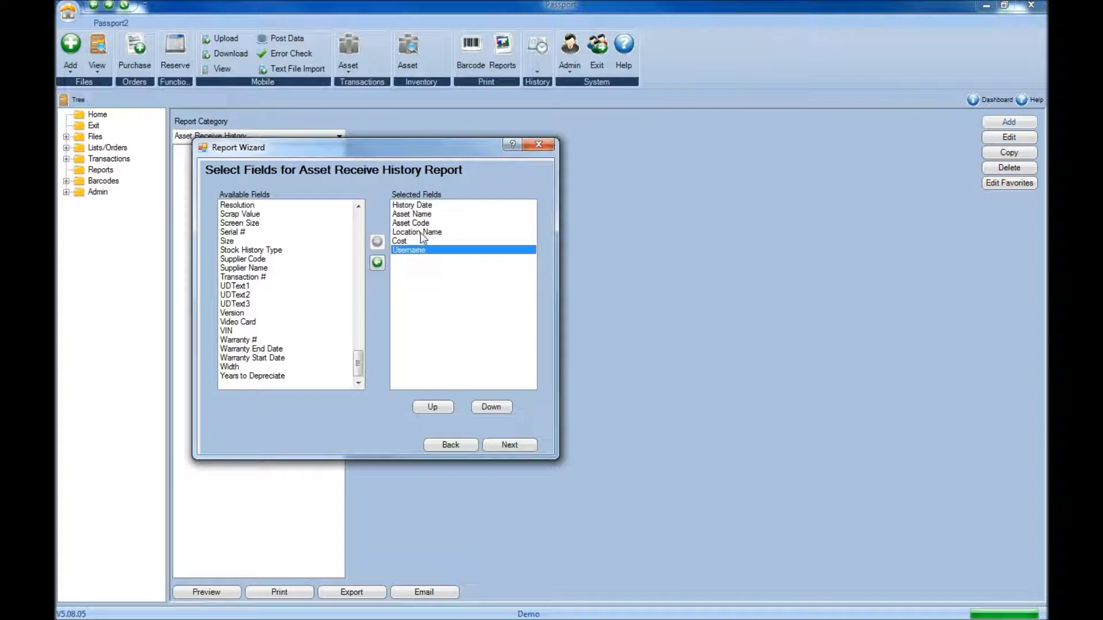
left_click(432, 406)
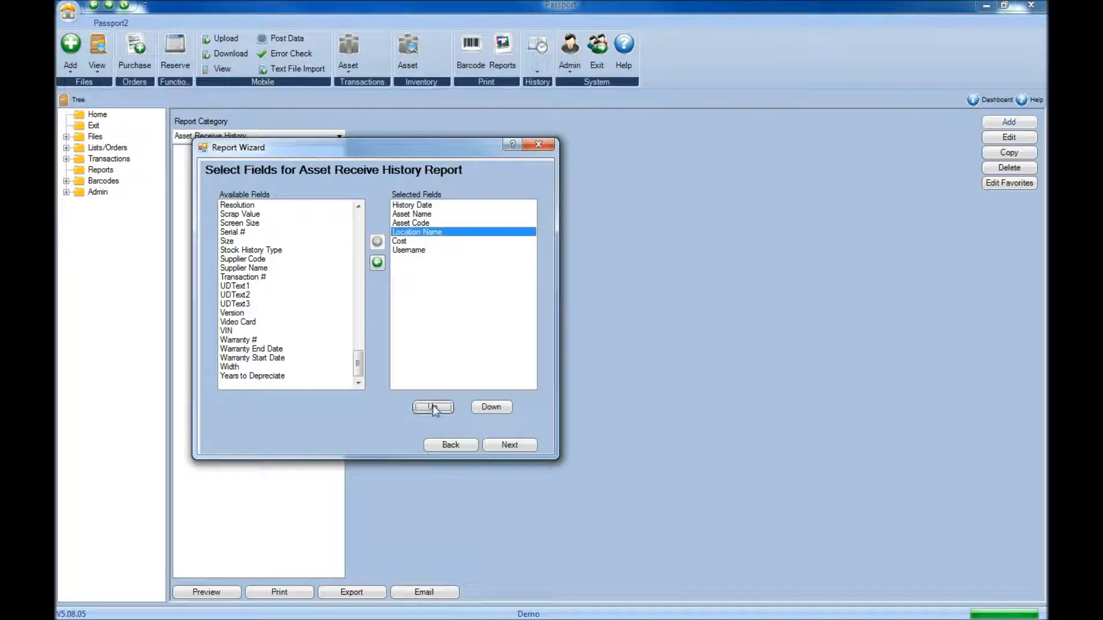
left_click(432, 407)
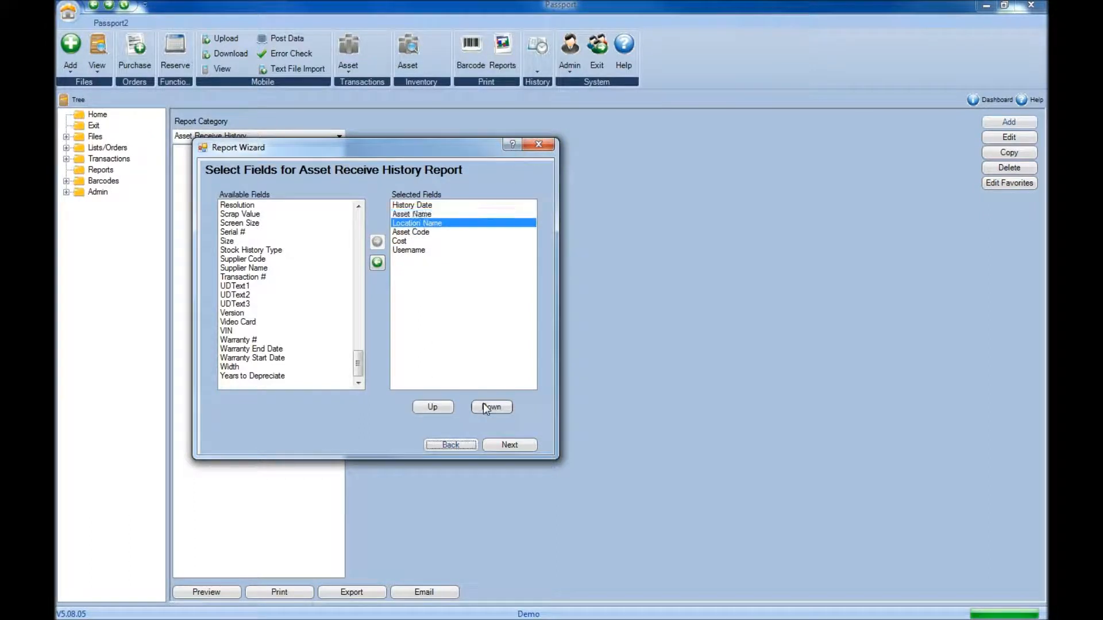
left_click(432, 407)
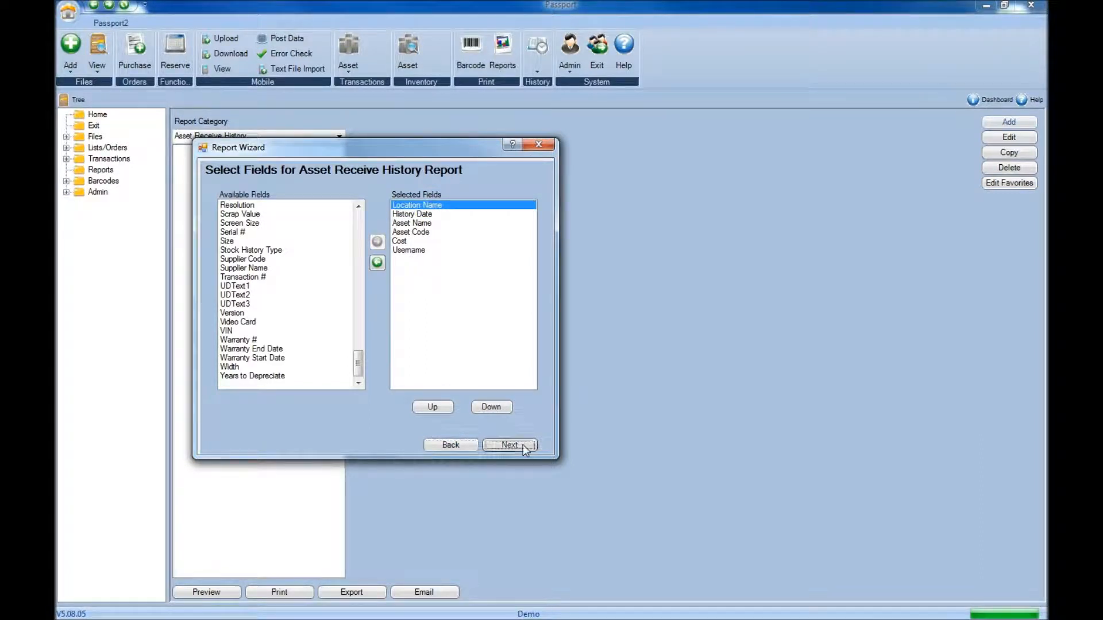
Group the report by Username and continue to the summary step
left_click(509, 445)
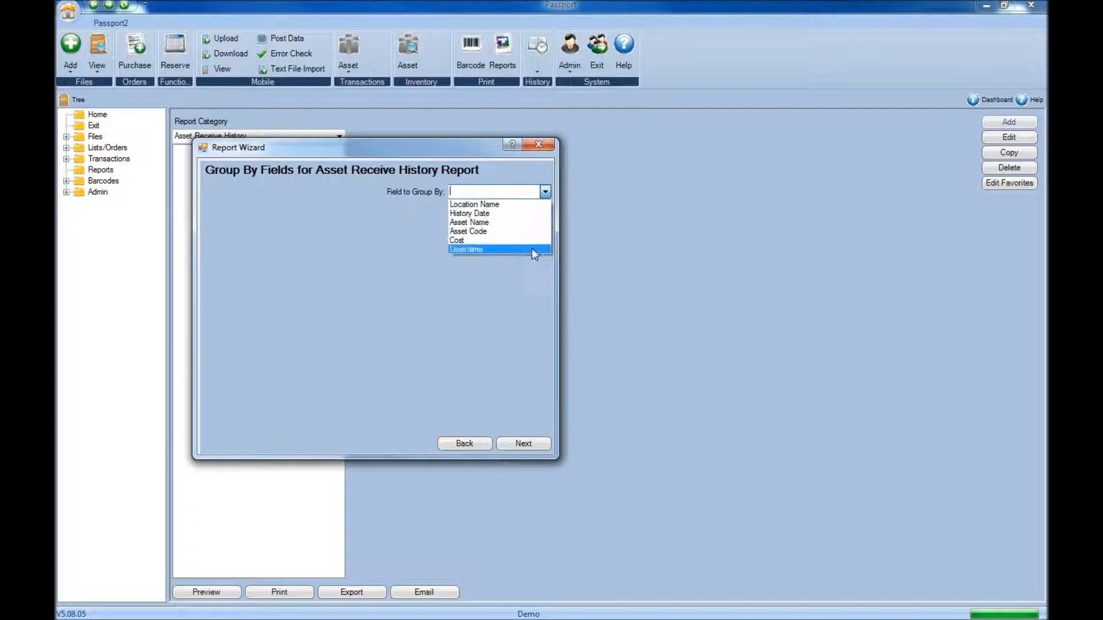
mouse_move(464, 251)
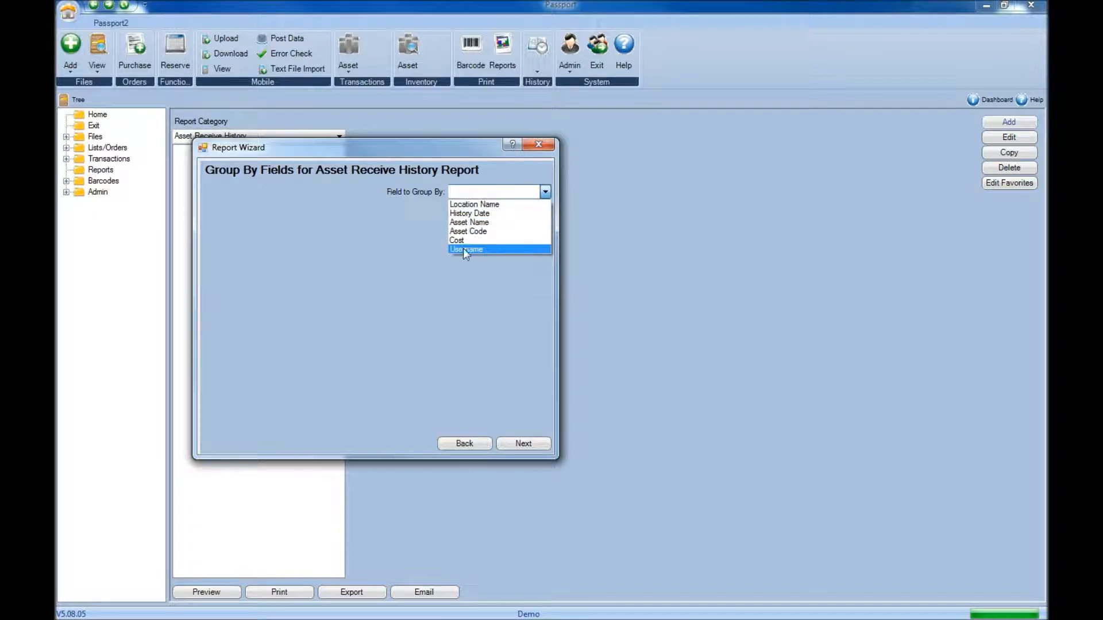
mouse_move(503, 255)
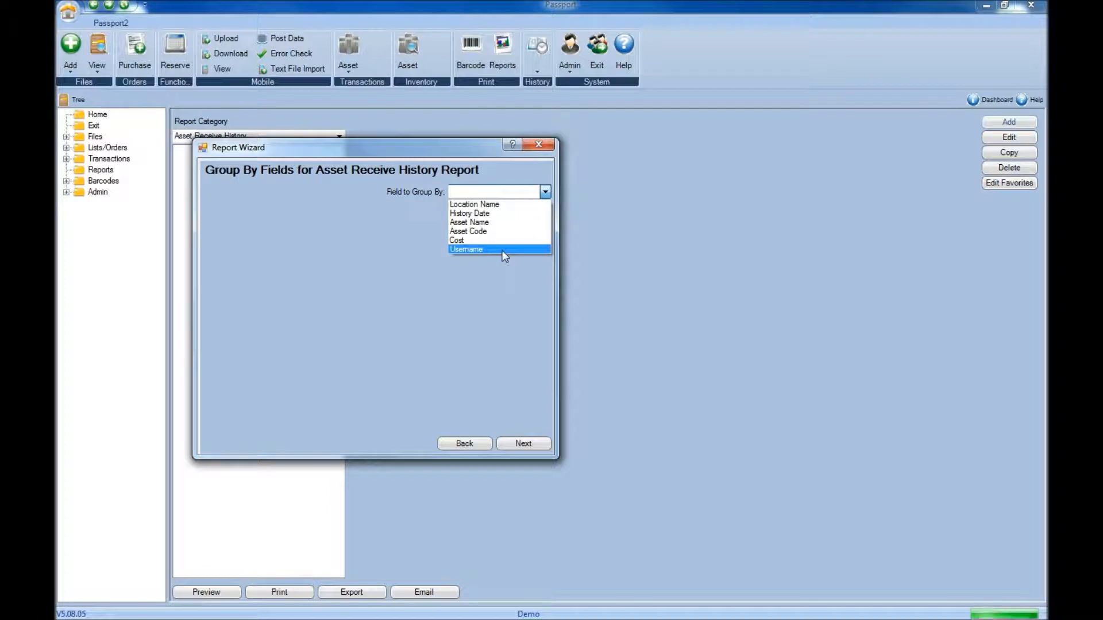
left_click(465, 249)
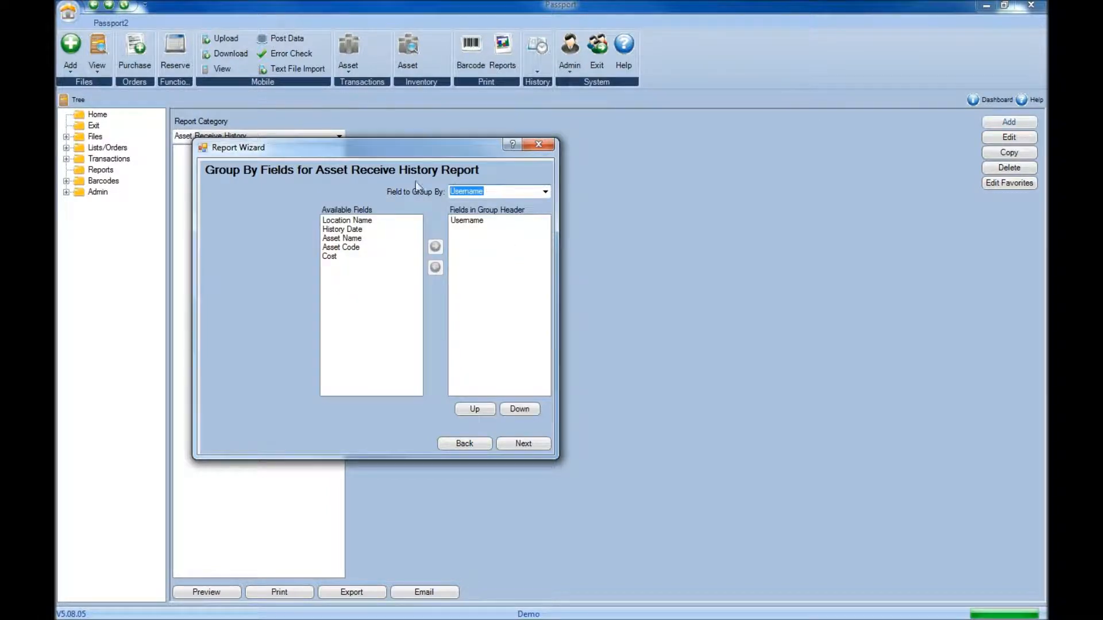
mouse_move(534, 437)
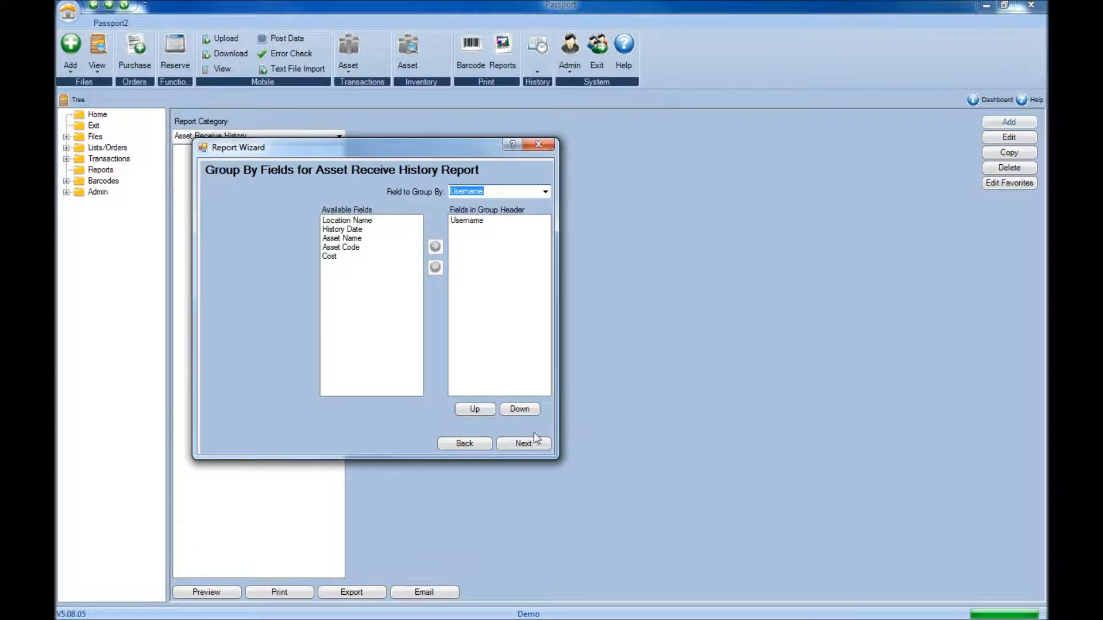
left_click(521, 444)
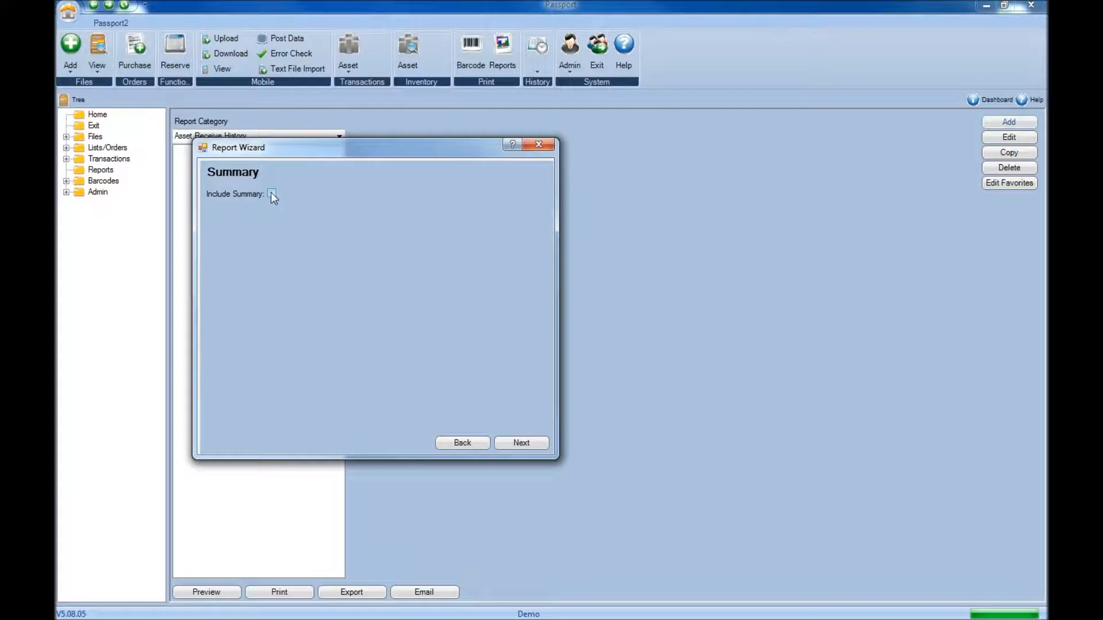
Enable the summary with Sum on Cost and Count on Asset Code, then continue
left_click(271, 194)
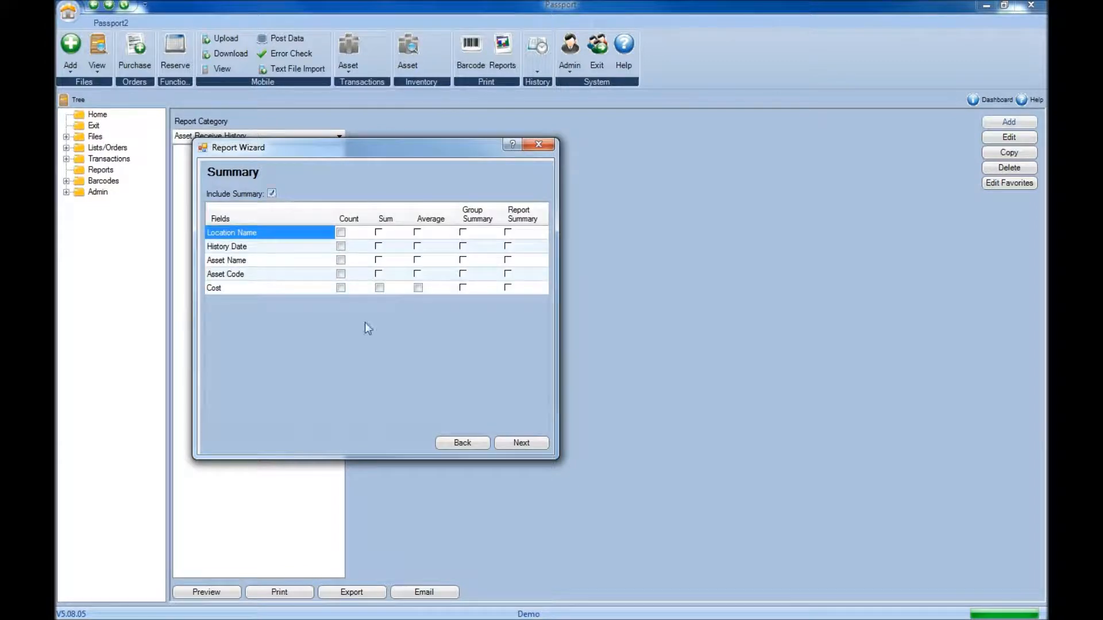
left_click(379, 287)
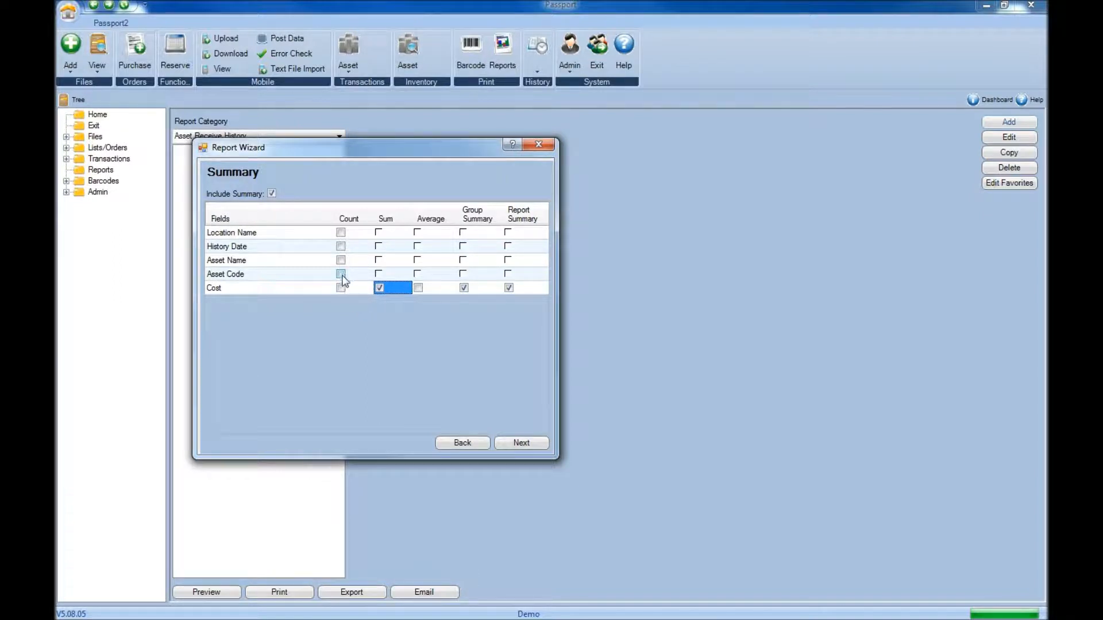
left_click(342, 274)
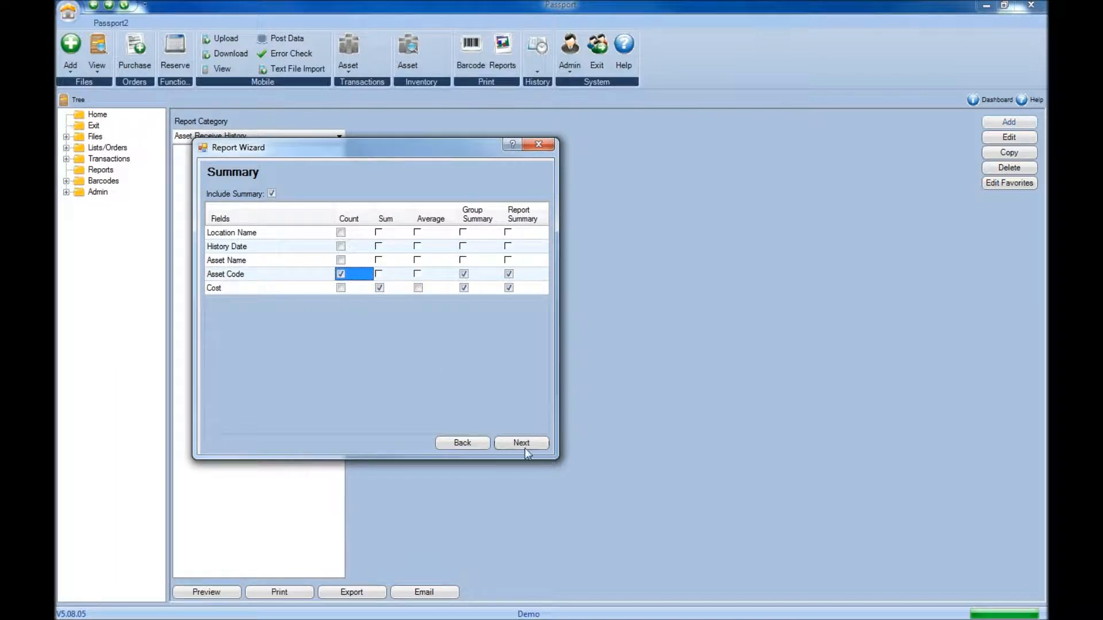
left_click(521, 442)
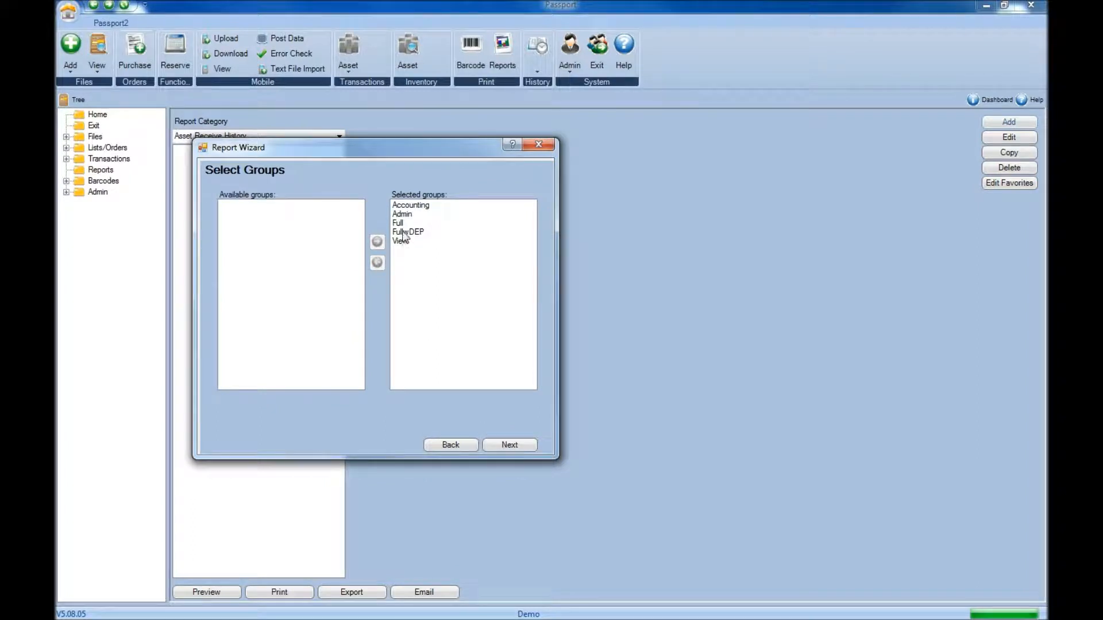
Remove FullwDEP and View from the selected groups, leaving Accounting, Admin and Full
left_click(408, 236)
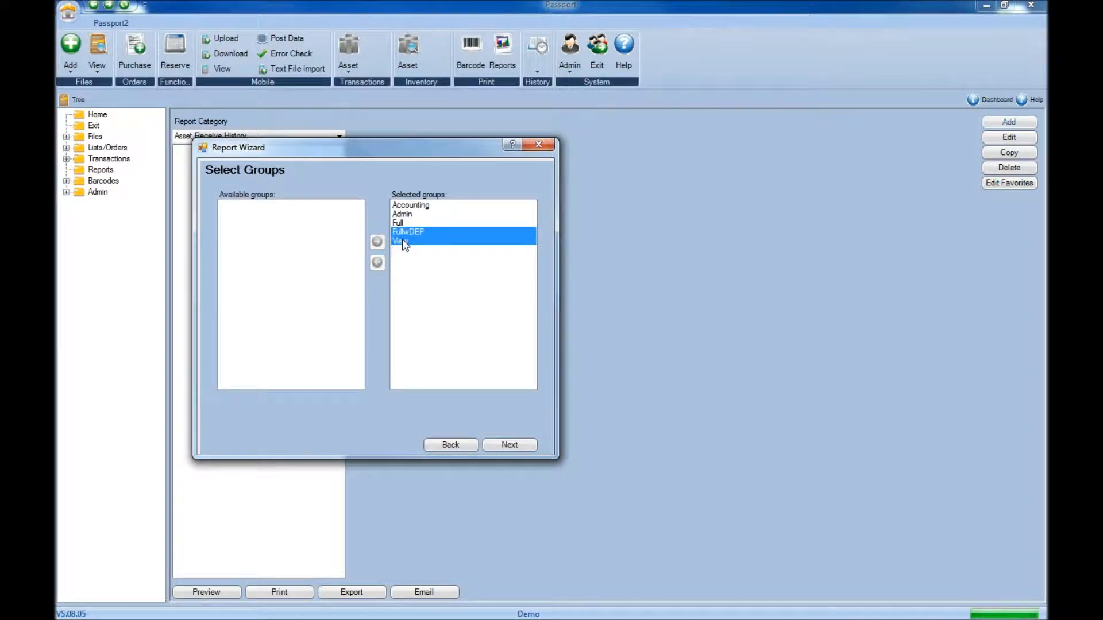
mouse_move(377, 263)
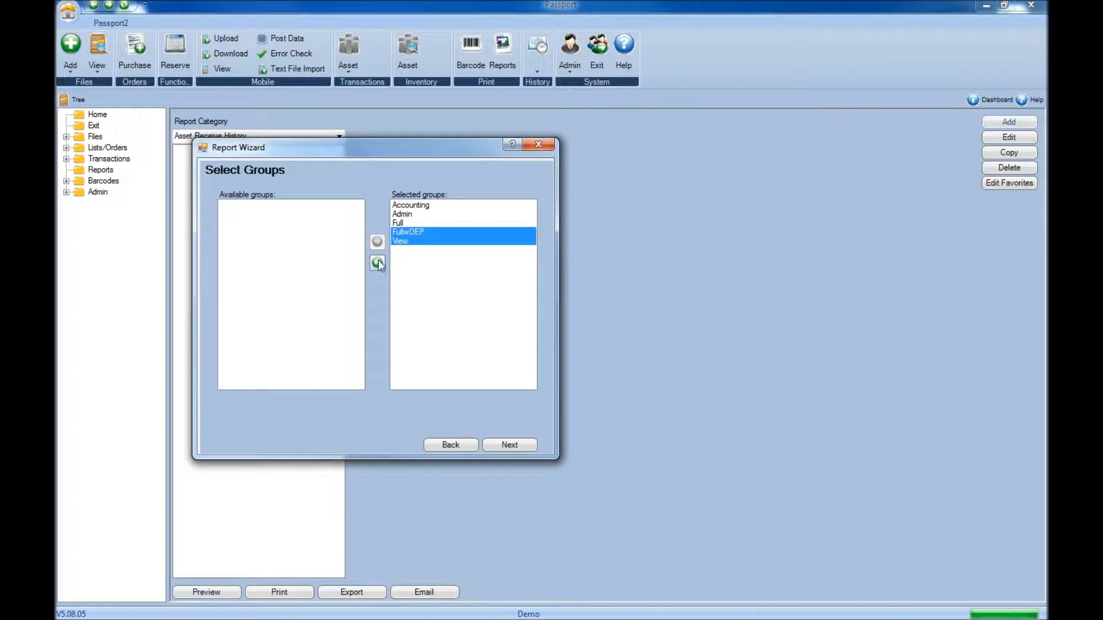
left_click(377, 263)
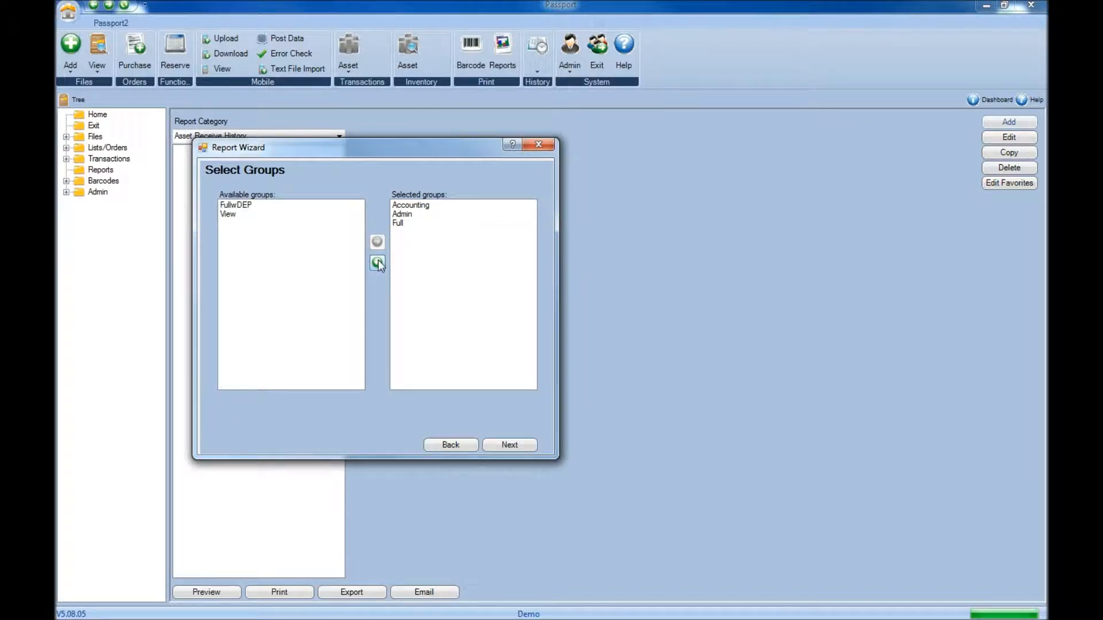
left_click(234, 204)
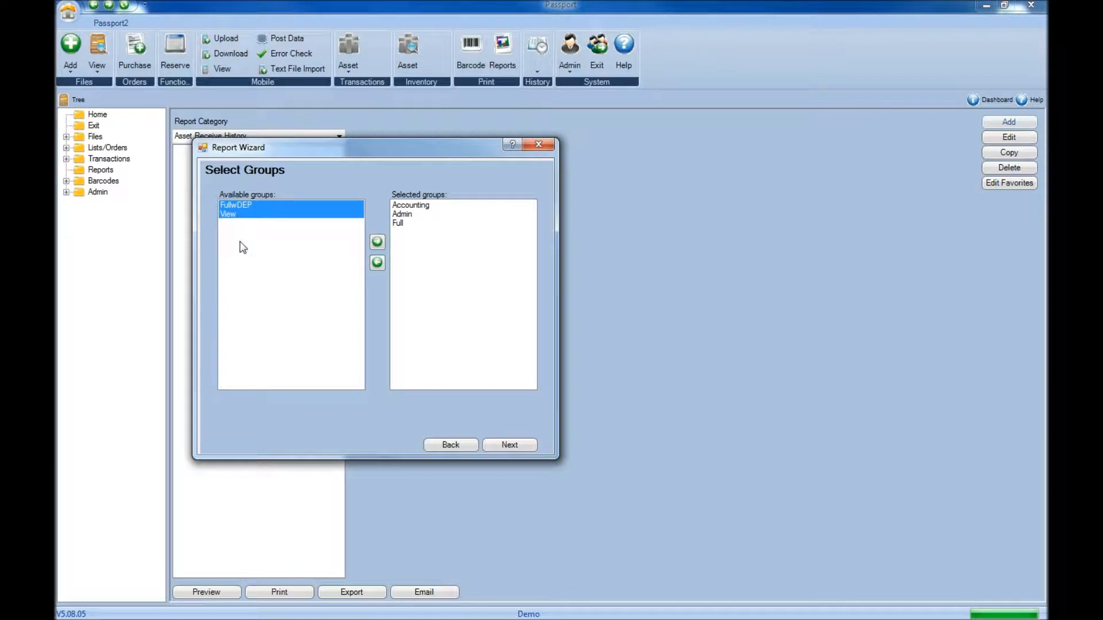
mouse_move(509, 444)
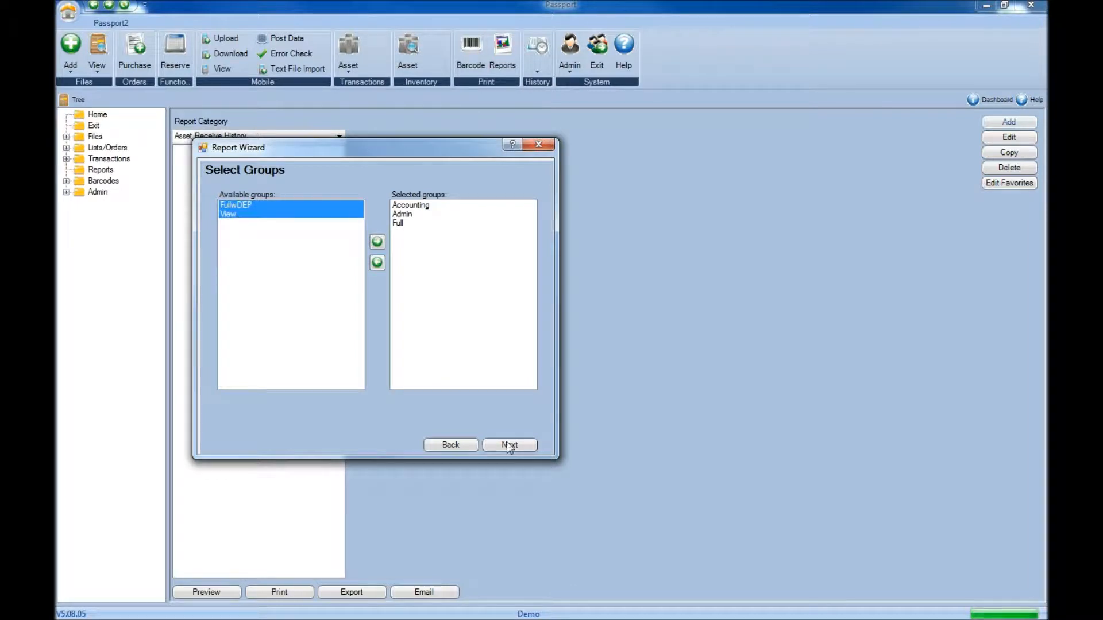
Keep logo and address, choose Landscape orientation and finish the wizard
left_click(509, 445)
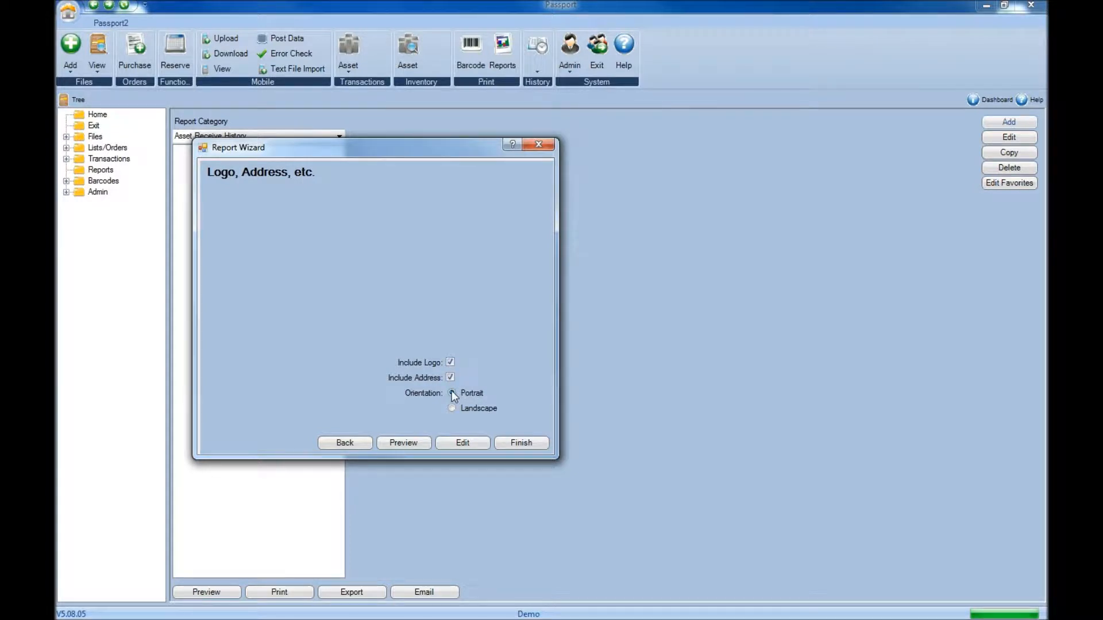
left_click(453, 409)
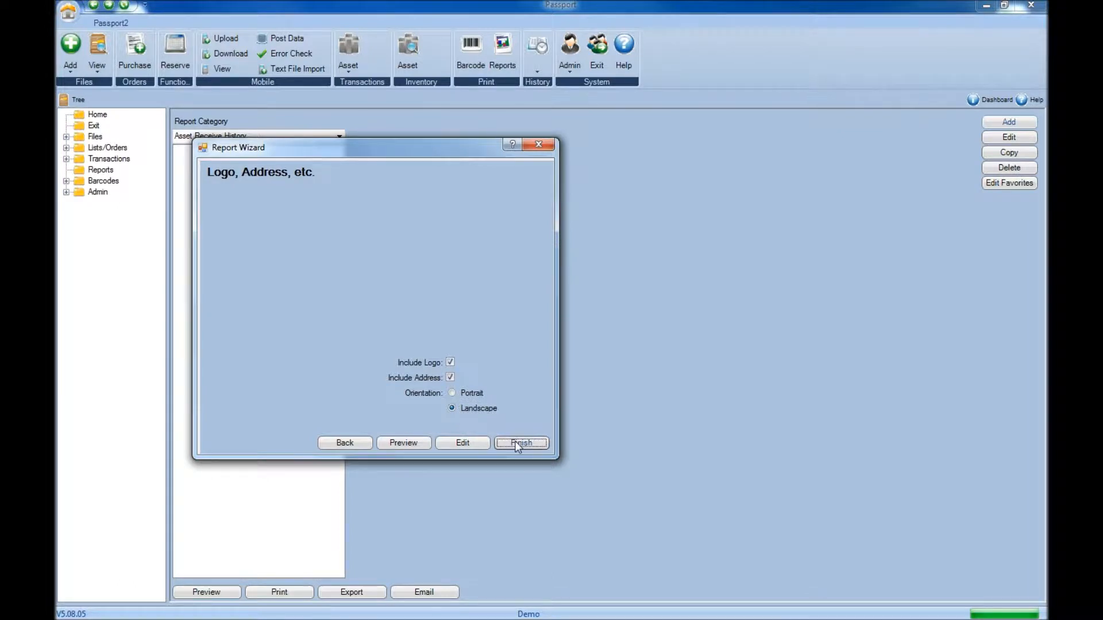
left_click(521, 443)
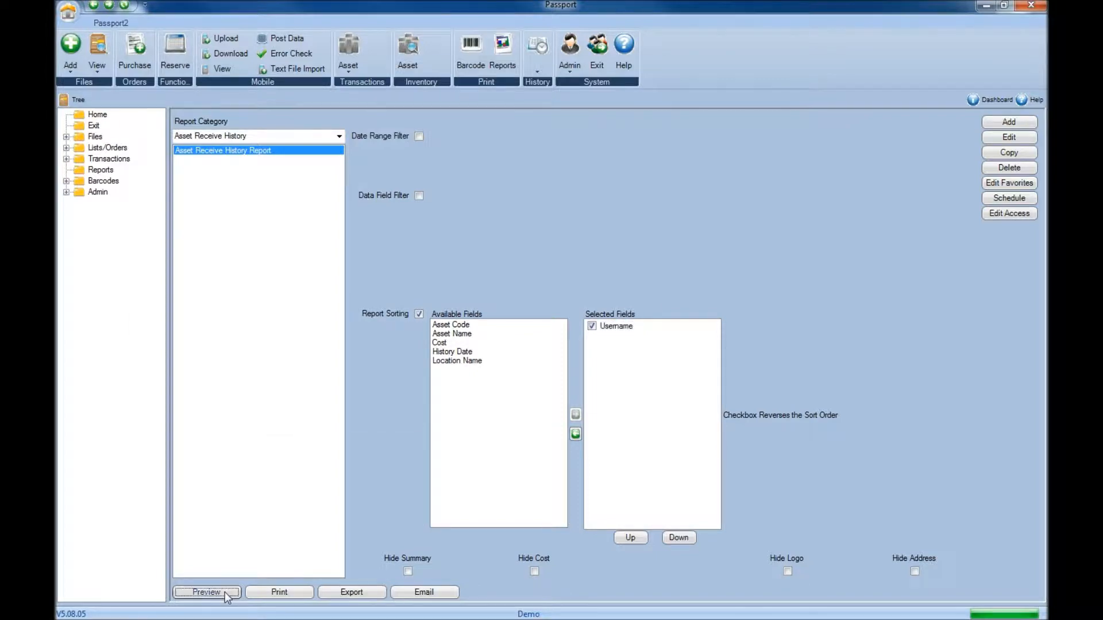
left_click(205, 592)
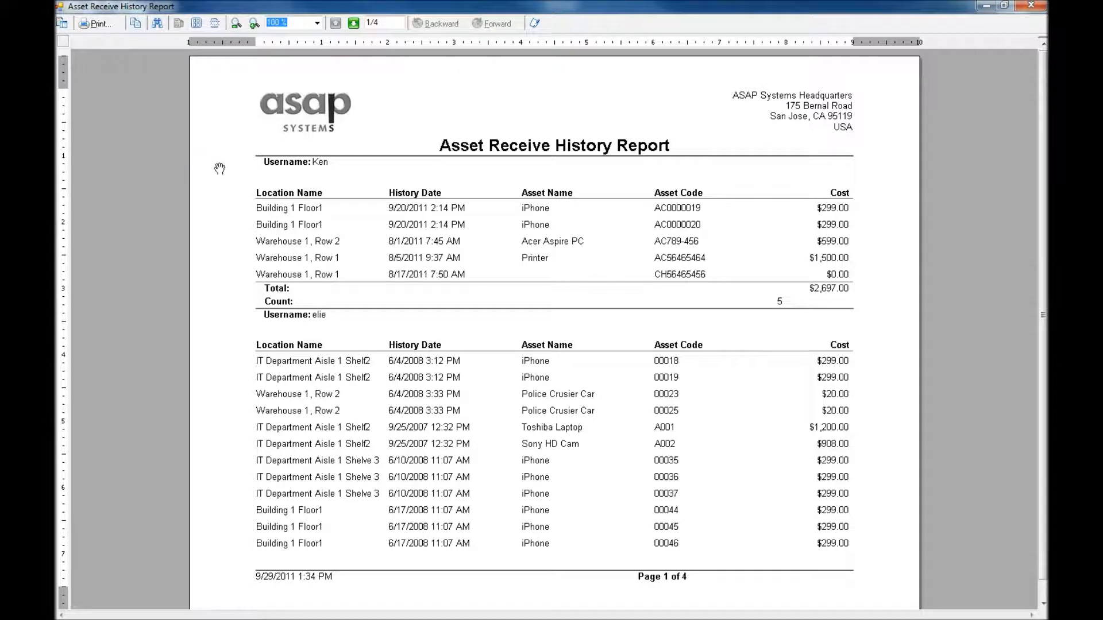
mouse_move(327, 163)
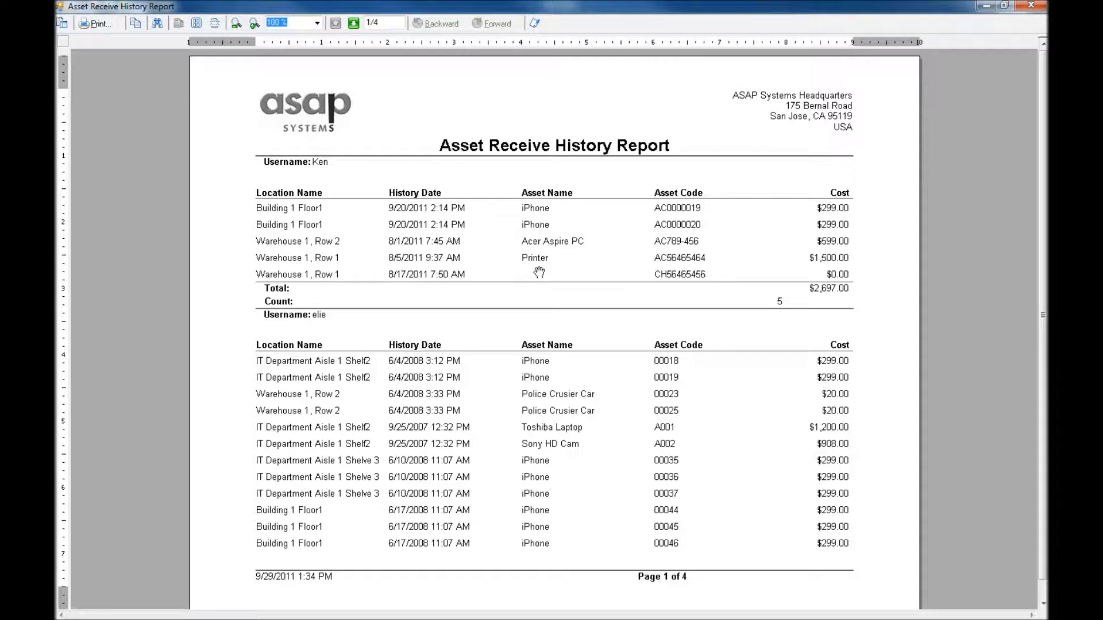
mouse_move(690, 278)
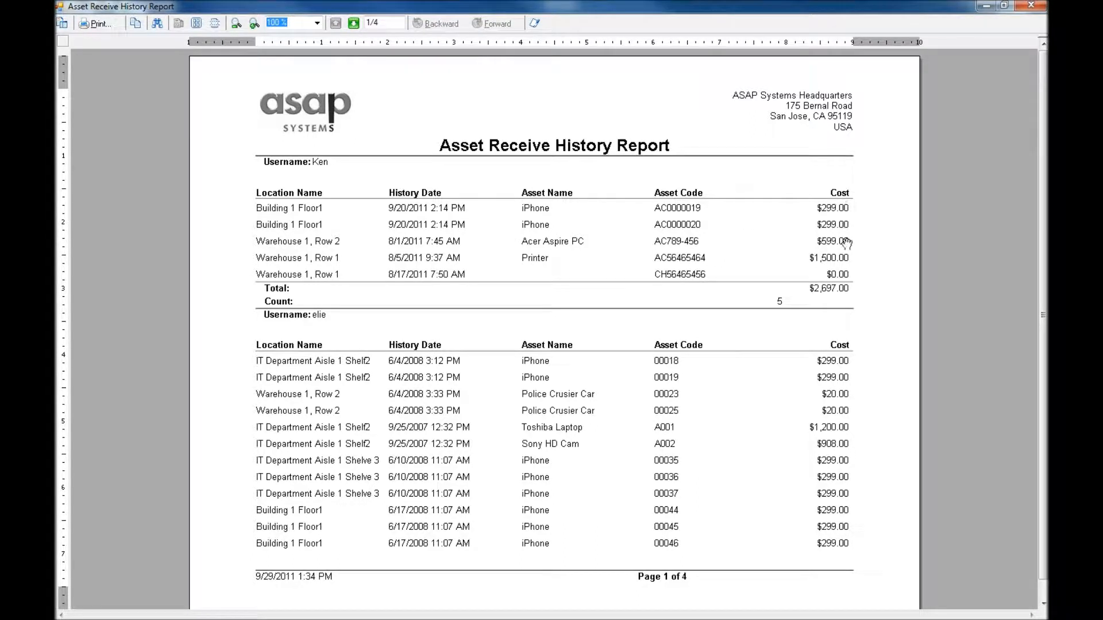
mouse_move(798, 293)
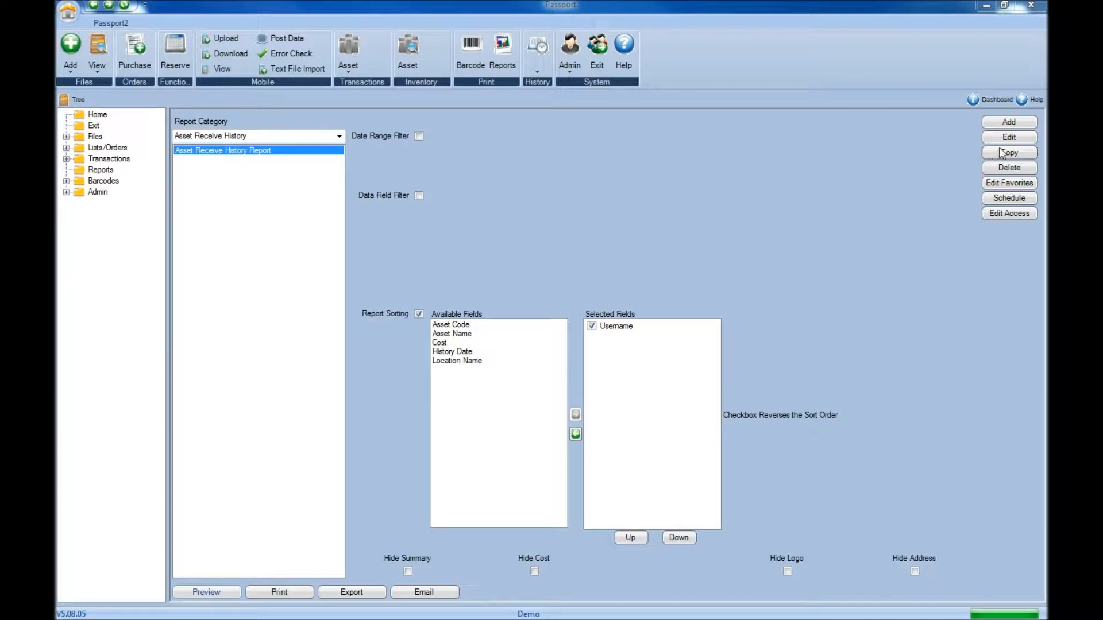
In Report Designer set the title's ForeColor to Red and shorten its text to 'Asset Receive'
left_click(1008, 137)
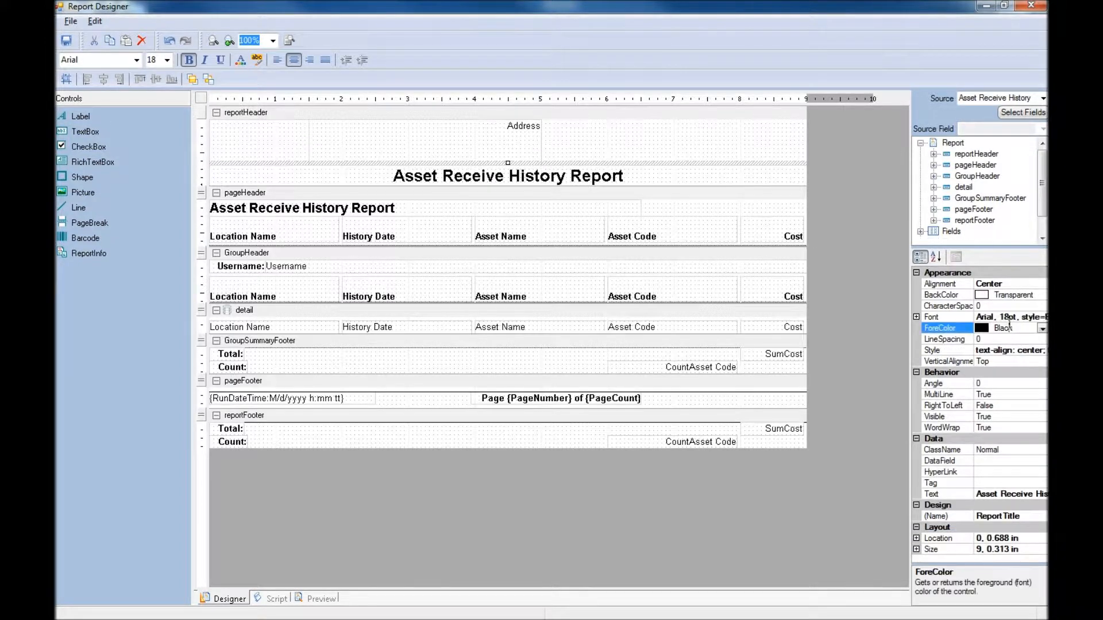
left_click(1042, 328)
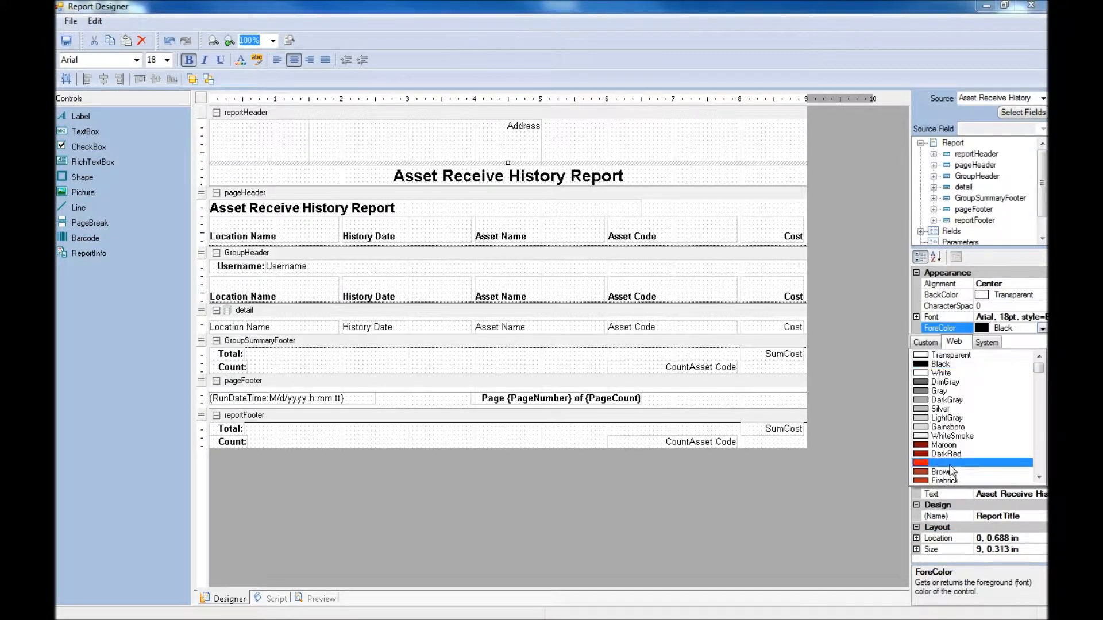
left_click(942, 453)
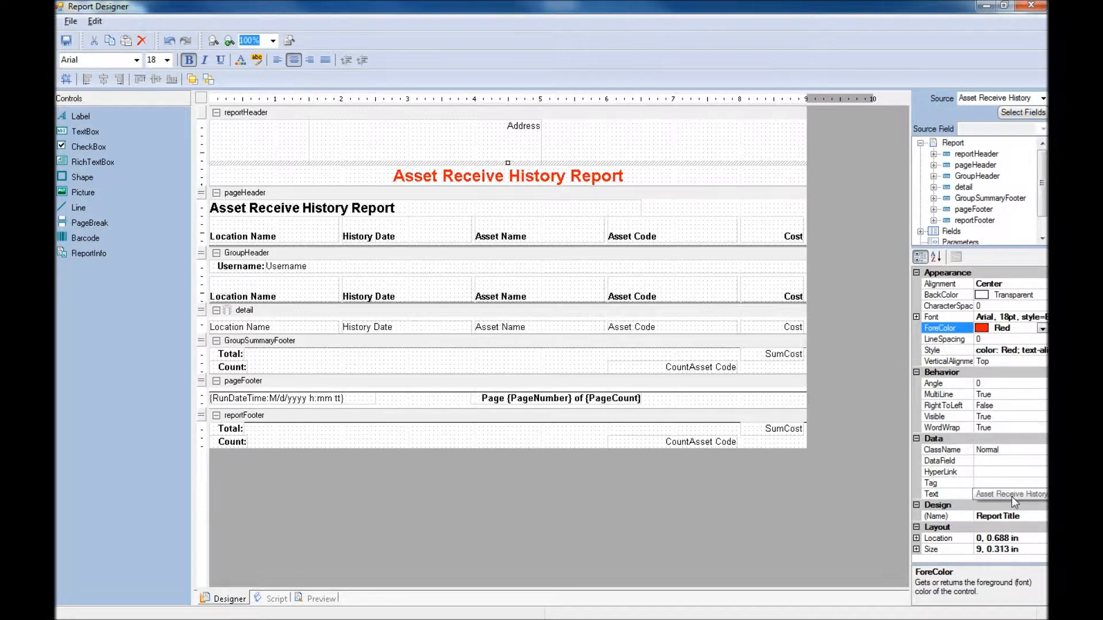
left_click(1010, 492)
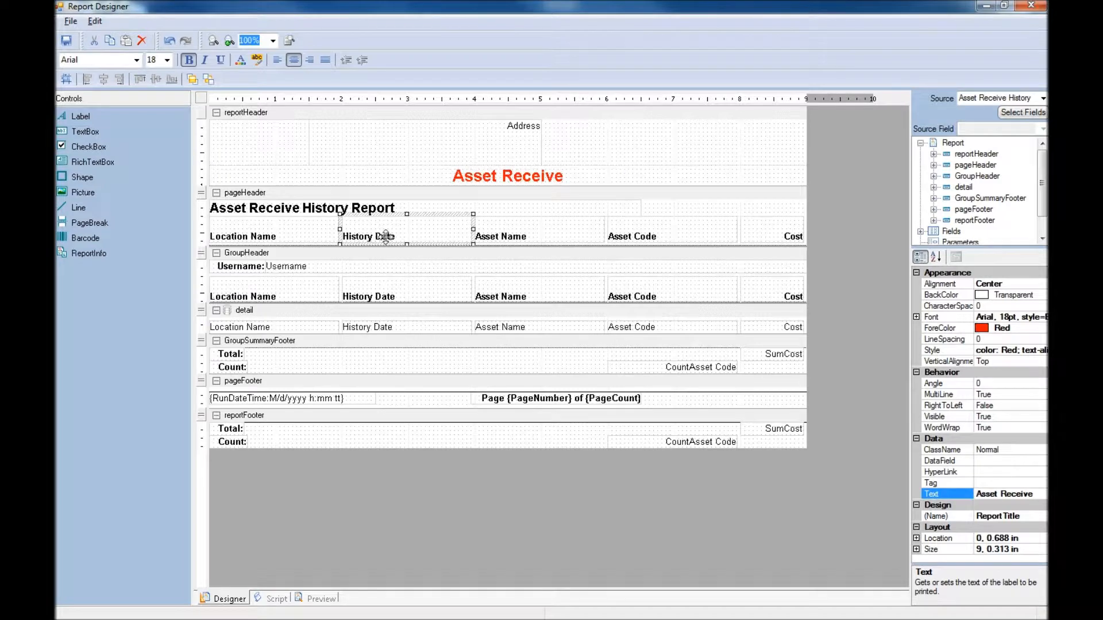
Place the asap logo in the report header beside the title and save the design
left_click(368, 235)
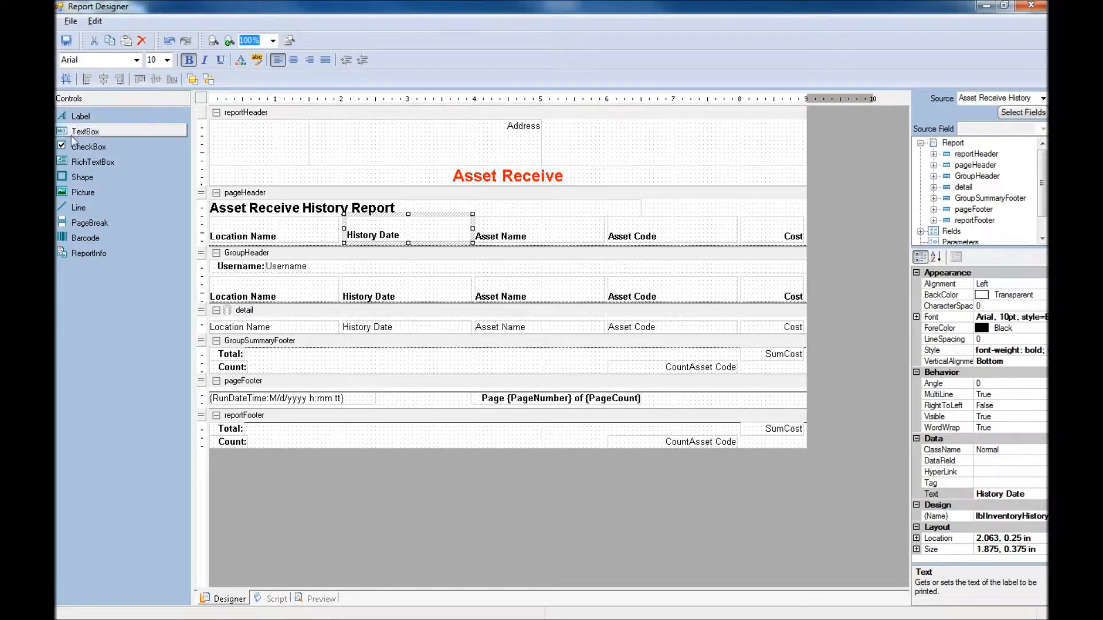
mouse_move(82, 192)
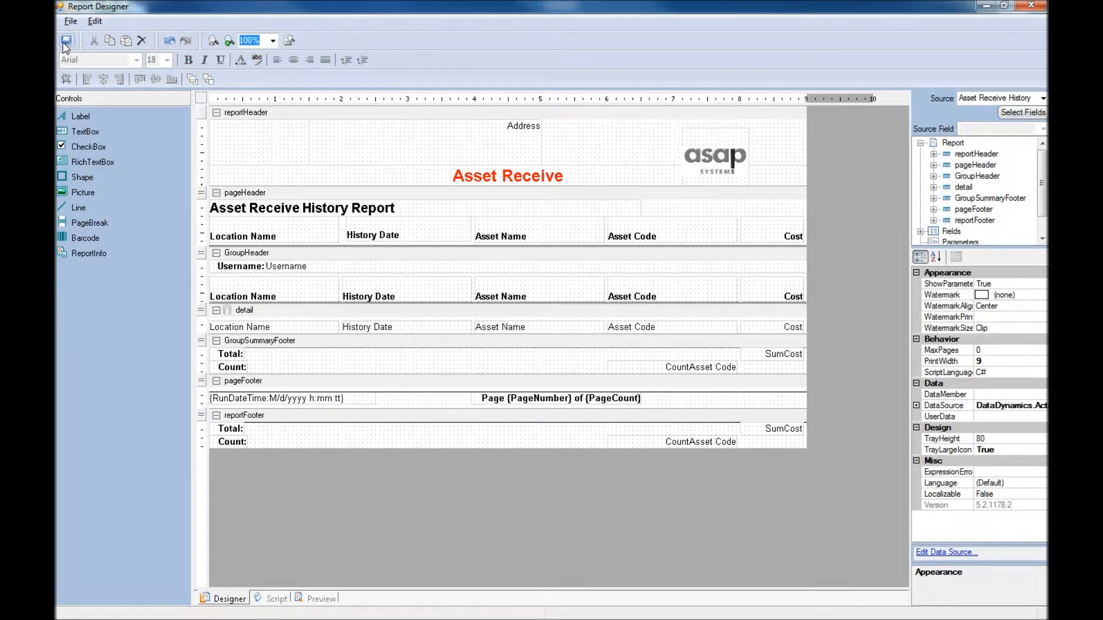
left_click(66, 40)
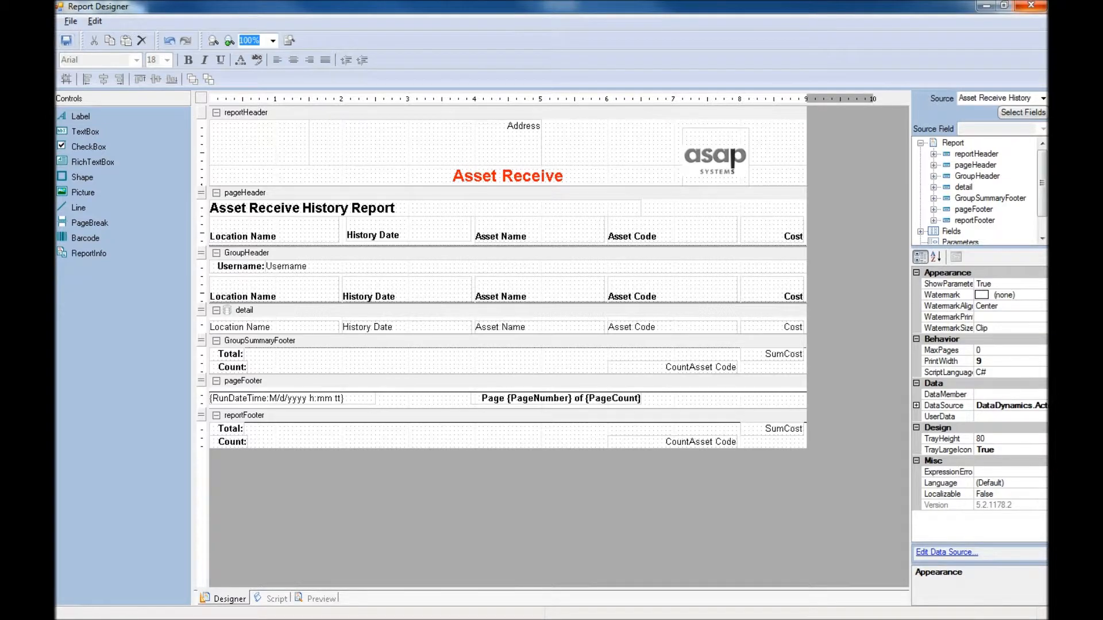
Close Report Designer so the preview shows the red 'Asset Receive' title and asap logo
left_click(321, 599)
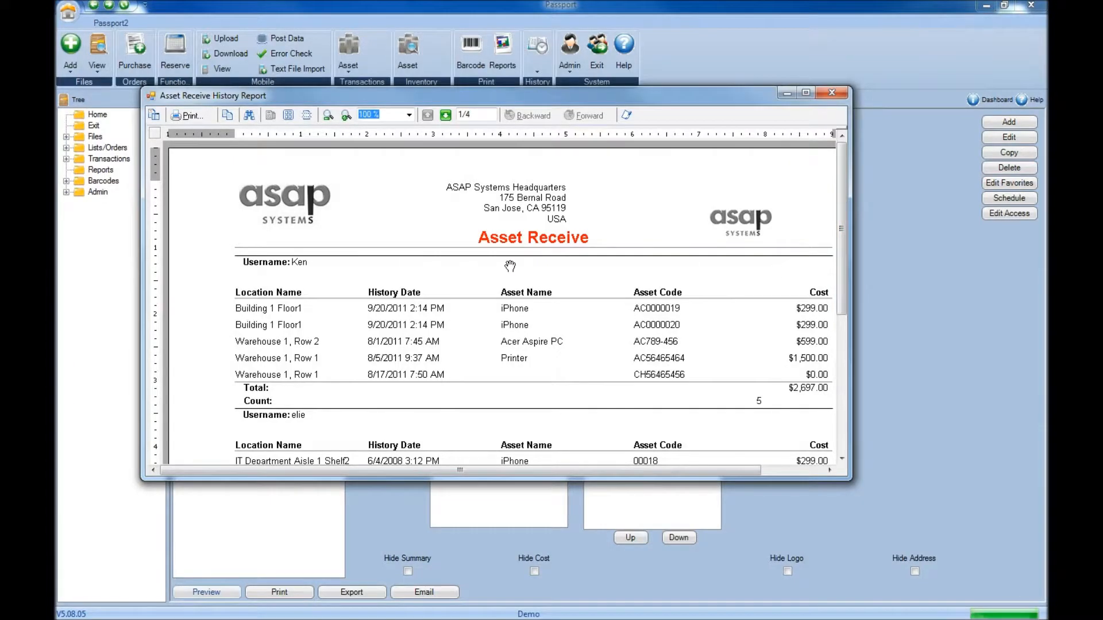
mouse_move(500, 266)
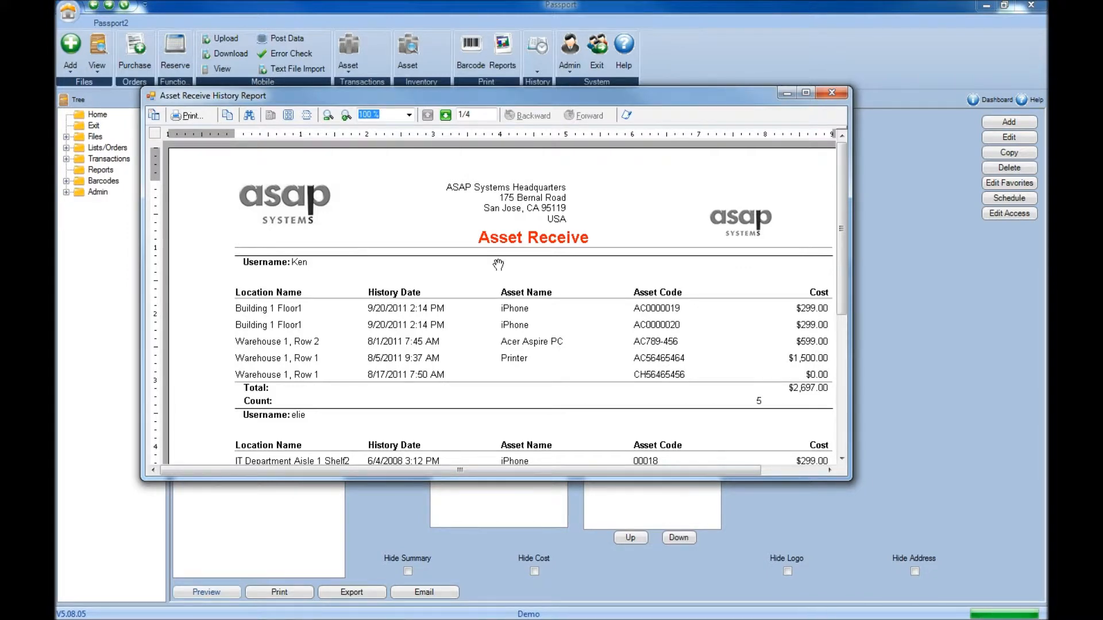
Close the preview, returning to the Reports screen with Asset Receive History Report selected
left_click(833, 92)
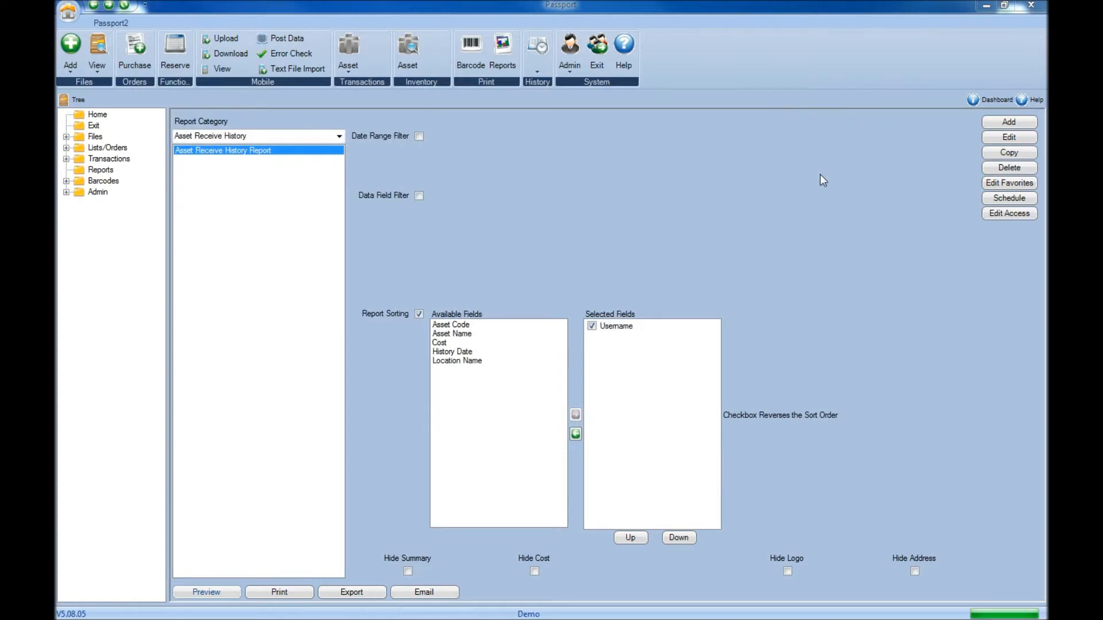
mouse_move(1008, 121)
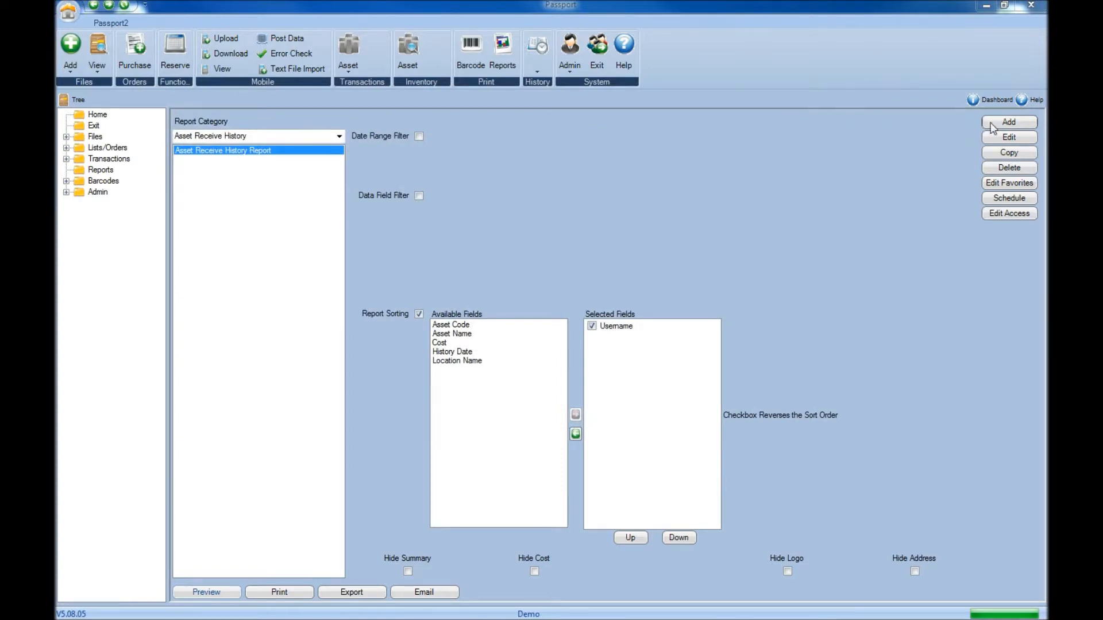
mouse_move(982, 131)
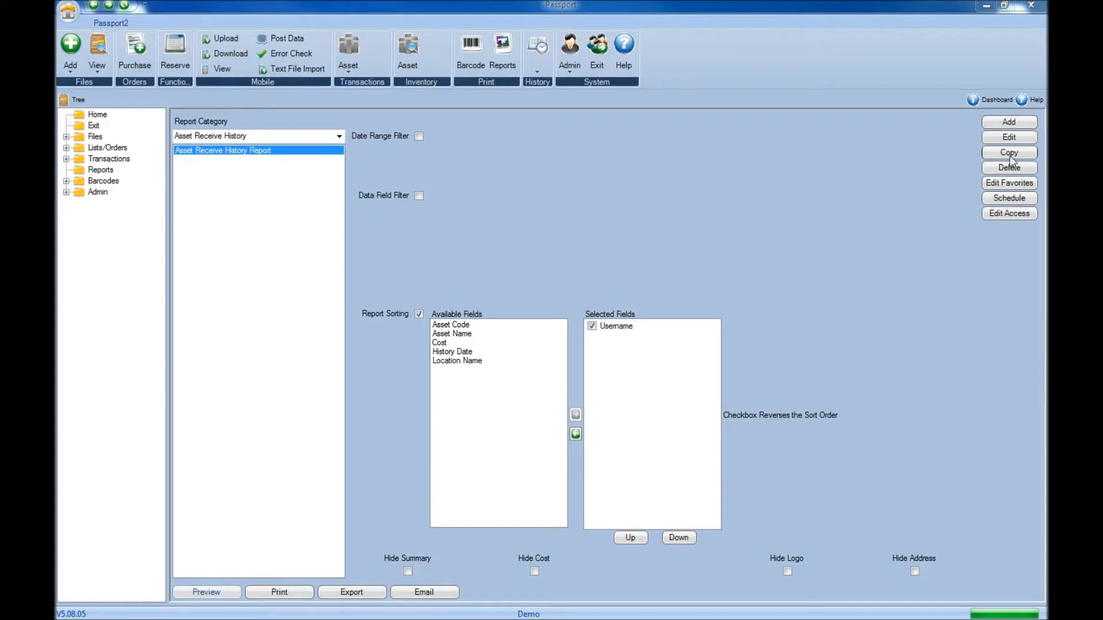
Copy the Asset Receive History Report as a new report named Report2
left_click(1009, 153)
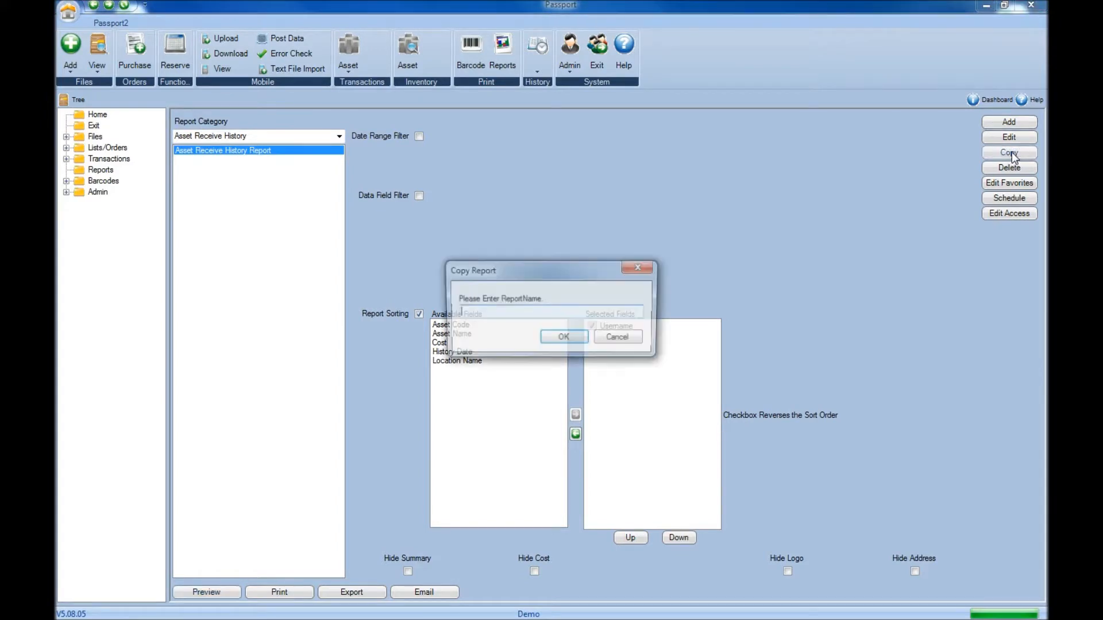
type("REp")
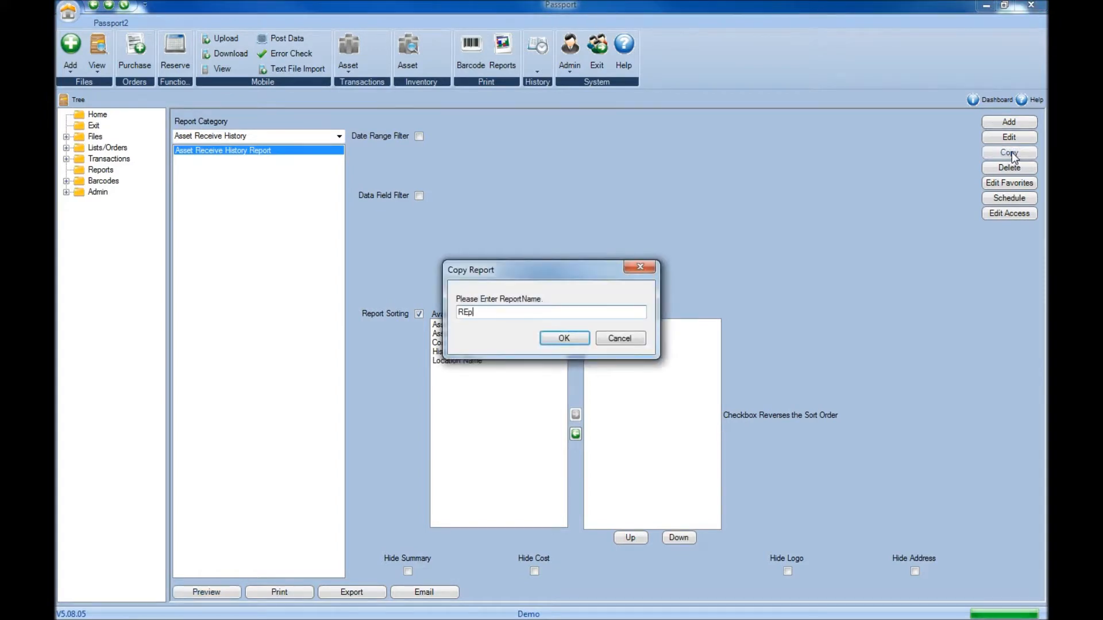
type("ort")
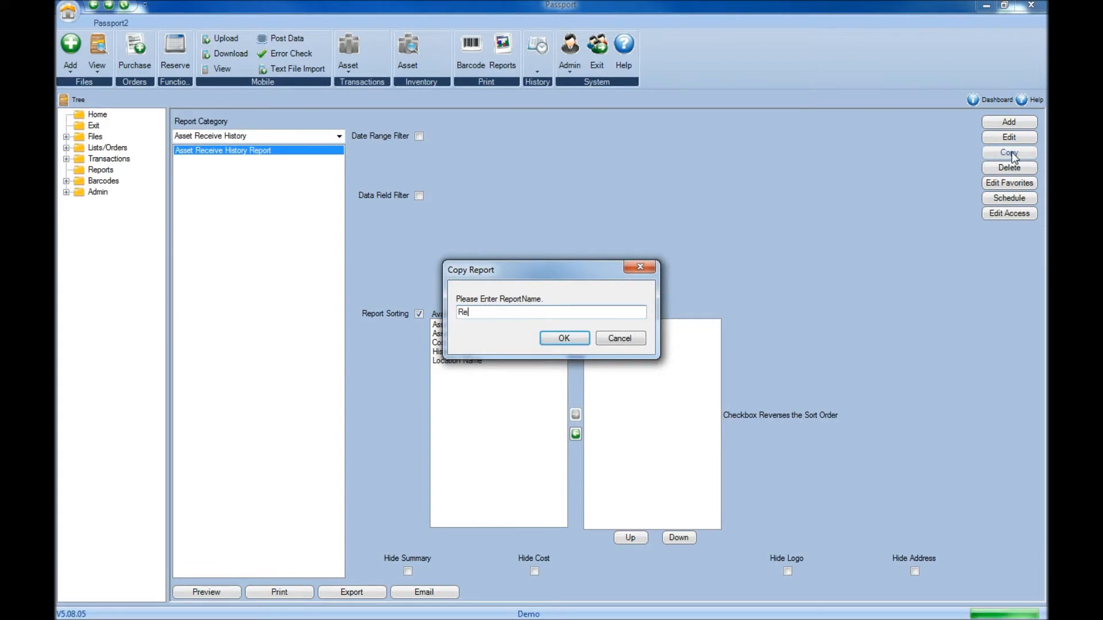
type("port2")
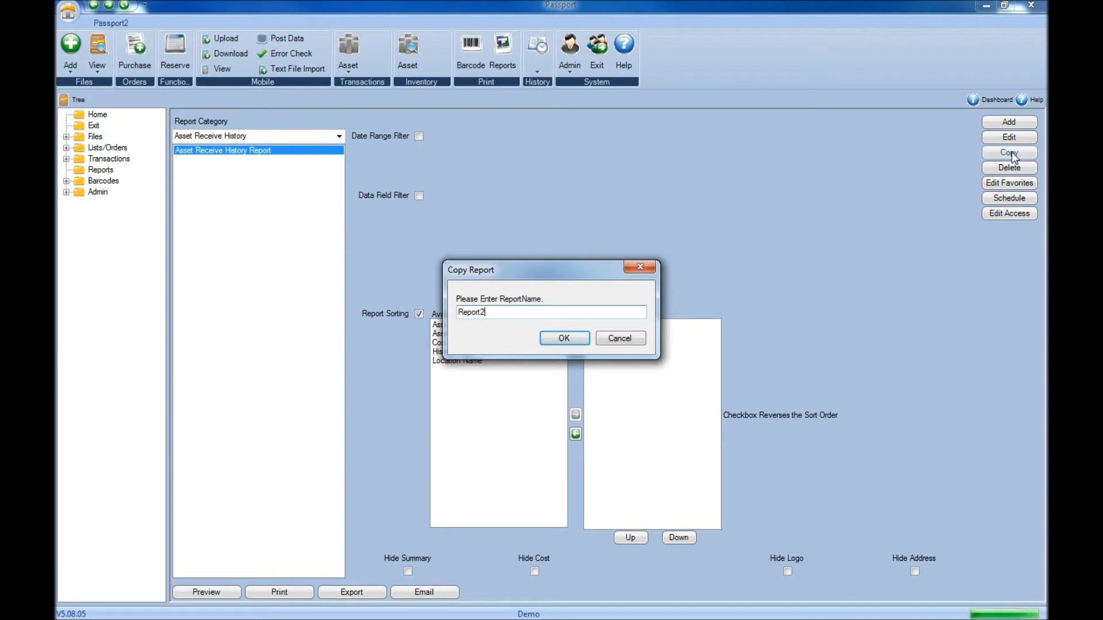
left_click(561, 338)
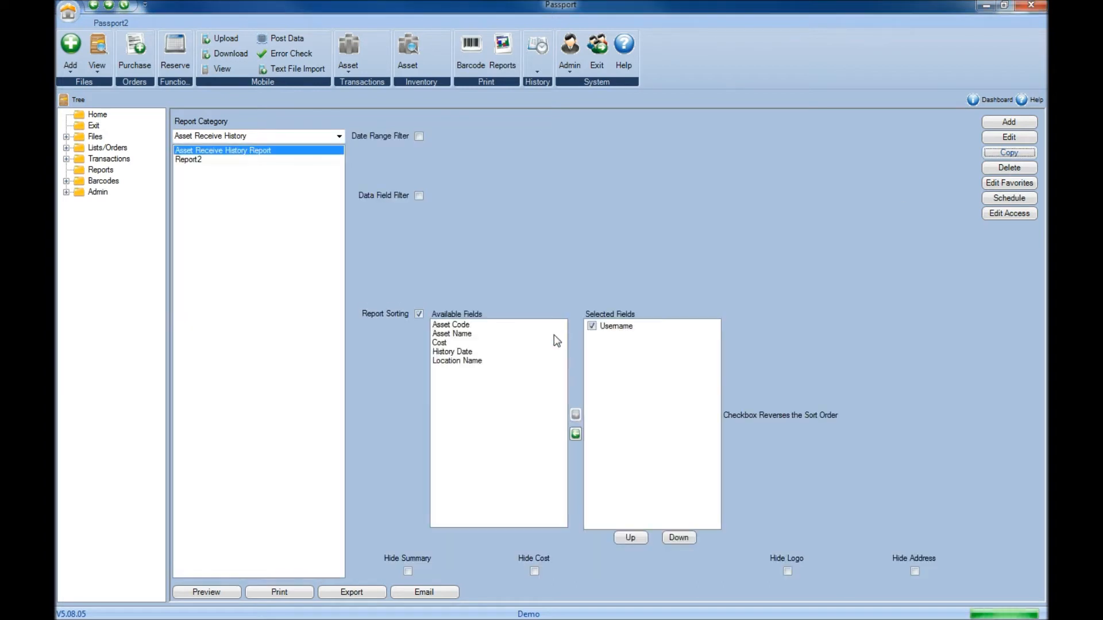